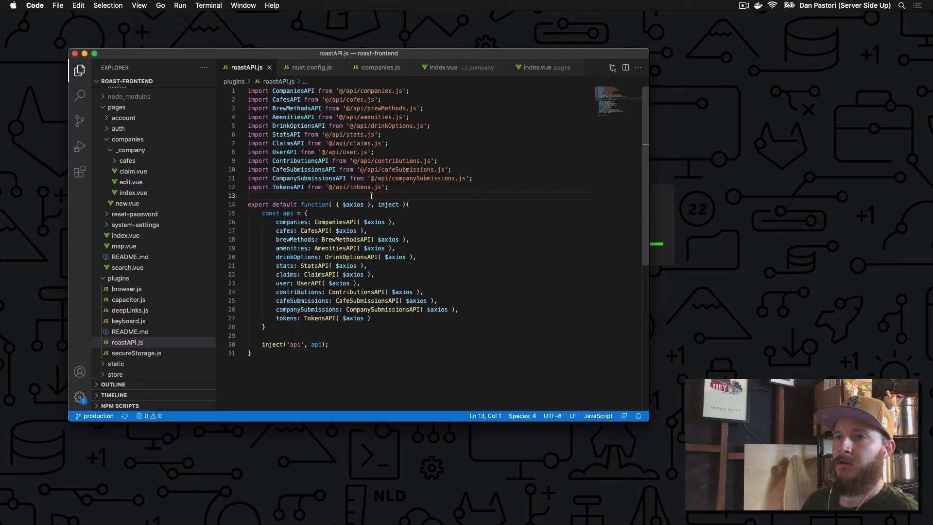
{"action": "mouse_move", "coordinate": [146, 342]}
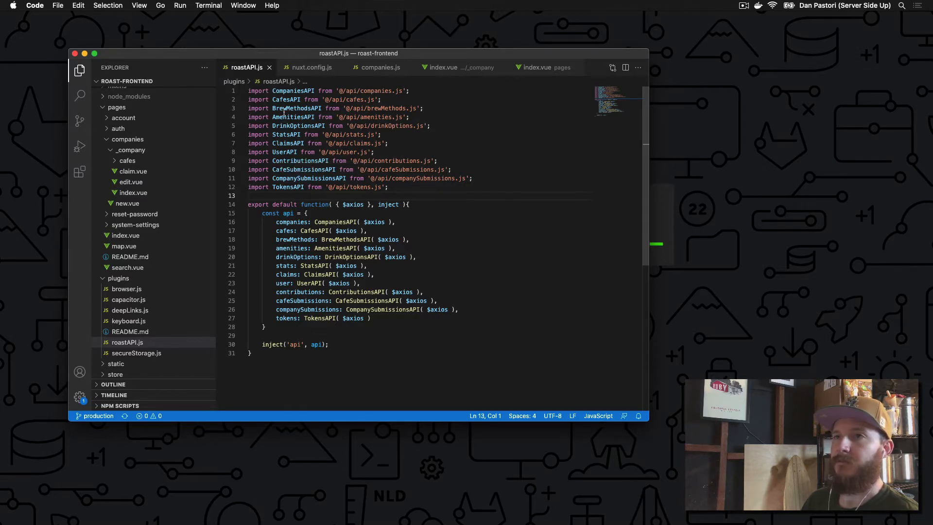
Highlight the injected $axios argument in the roastAPI plugin code.
{"action": "left_click", "coordinate": [328, 90]}
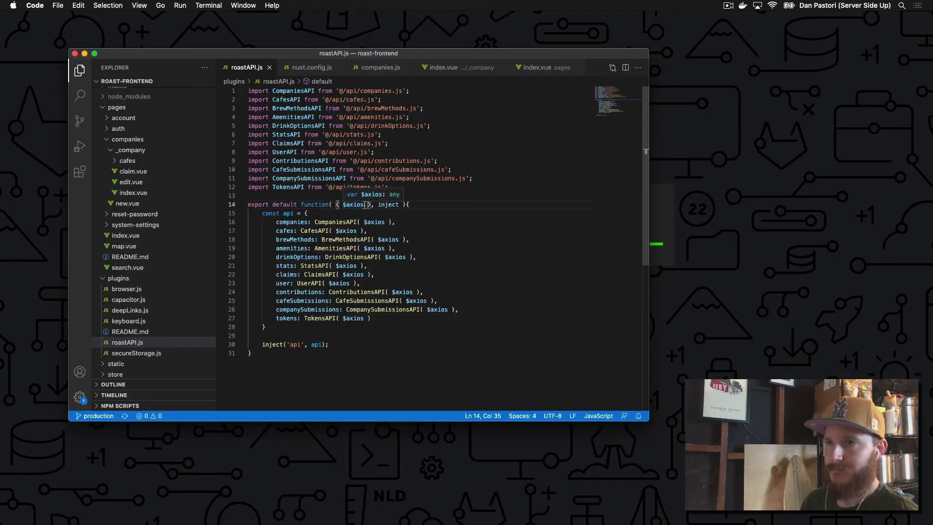
{"action": "double_click", "coordinate": [388, 204]}
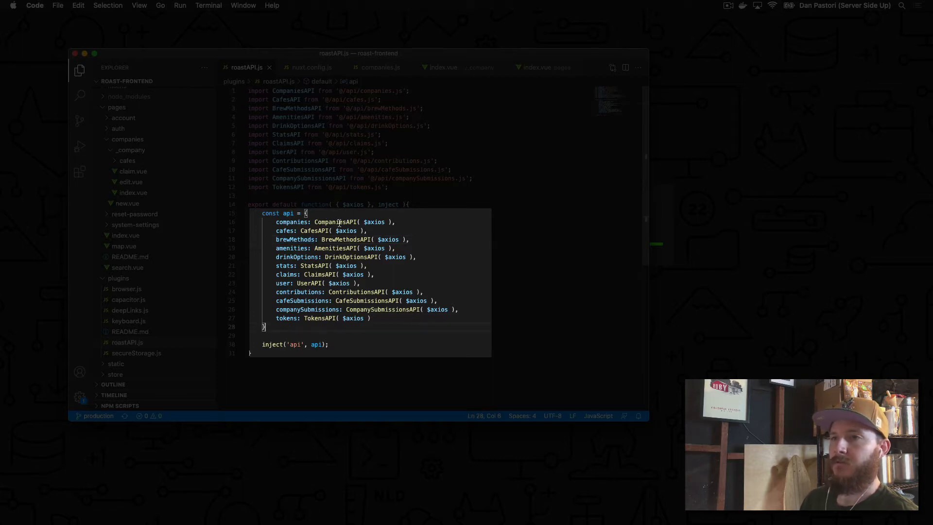
{"action": "left_click", "coordinate": [335, 151]}
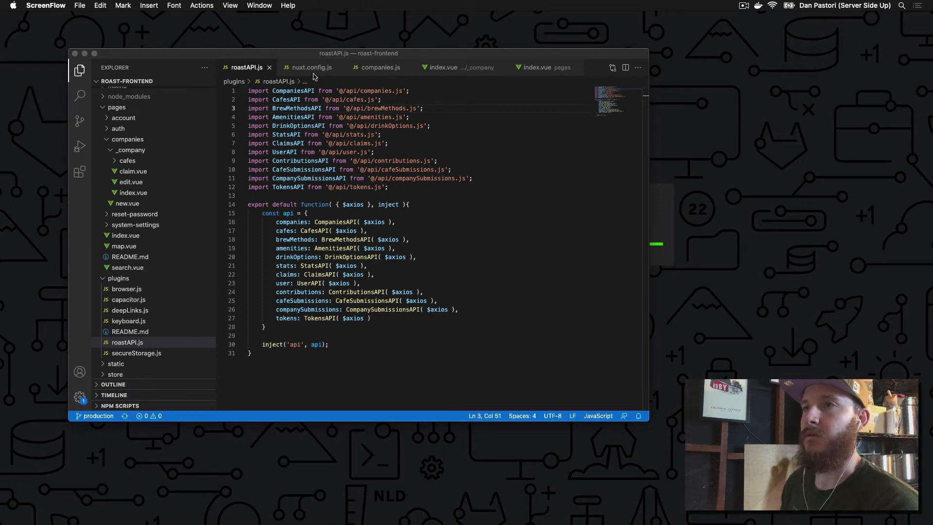
Show the roastAPI.js plugin entry in nuxt.config.js, then bring up companies.js.
{"action": "left_click", "coordinate": [311, 68]}
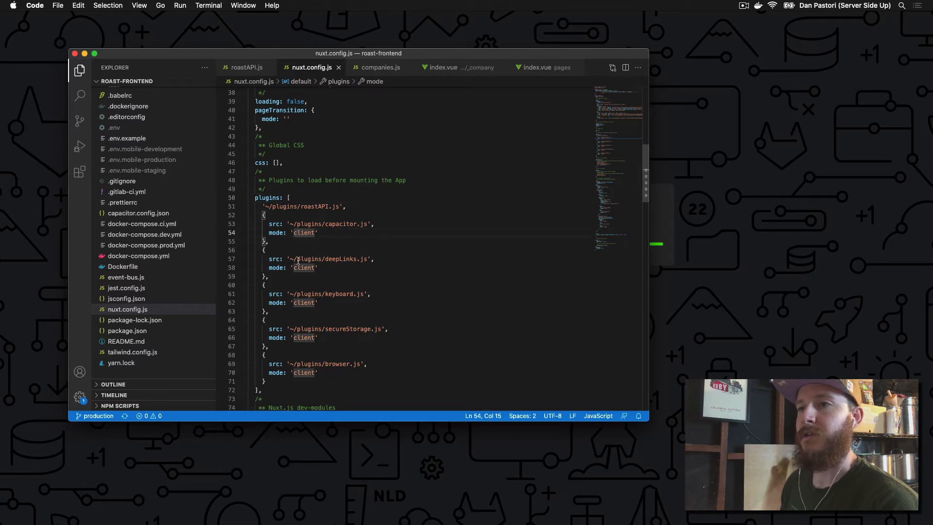
{"action": "left_click", "coordinate": [304, 267]}
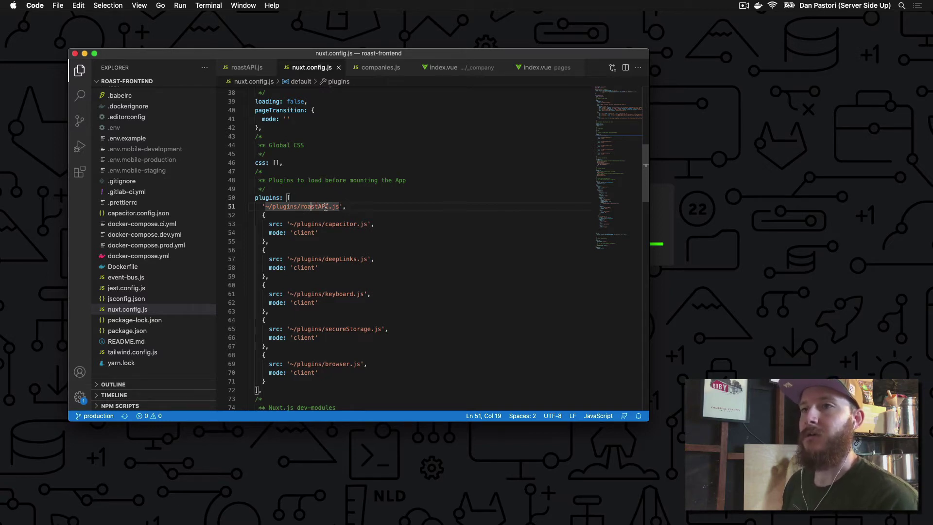
{"action": "mouse_move", "coordinate": [268, 197]}
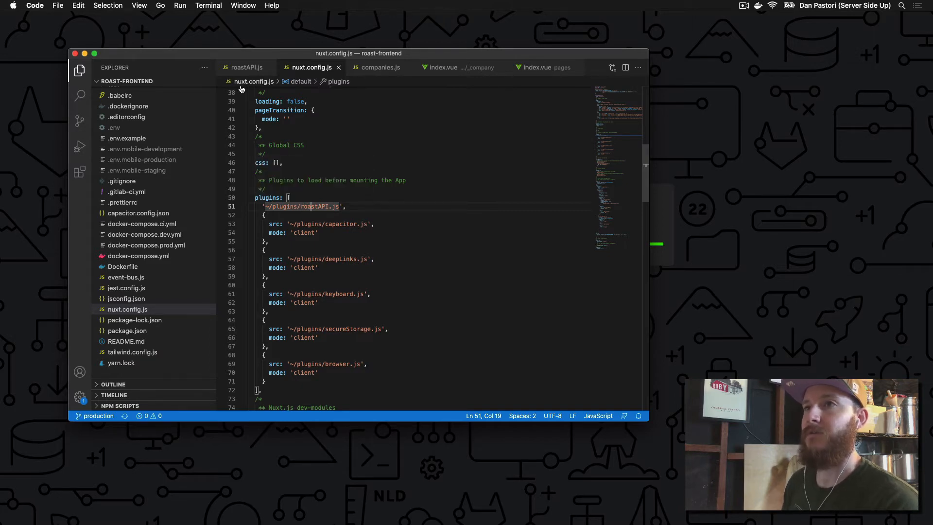
{"action": "left_click", "coordinate": [245, 67]}
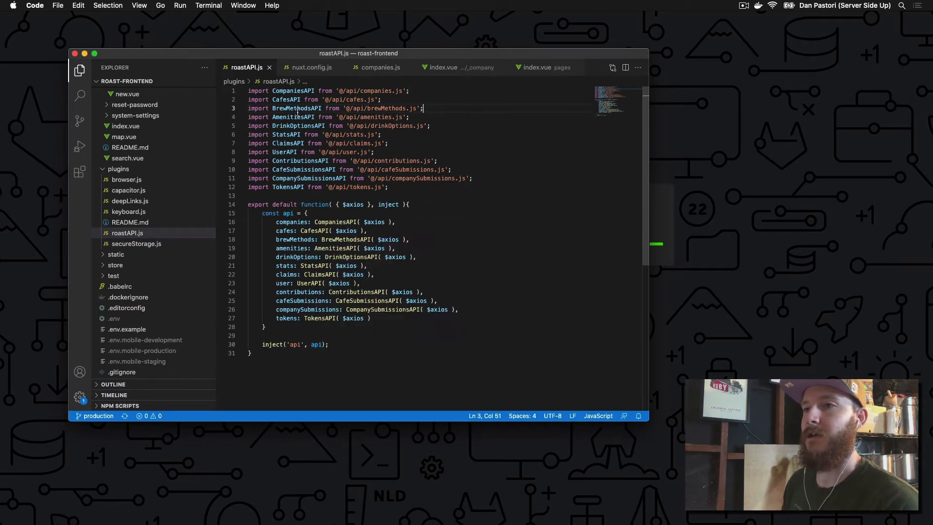
{"action": "left_click", "coordinate": [312, 67]}
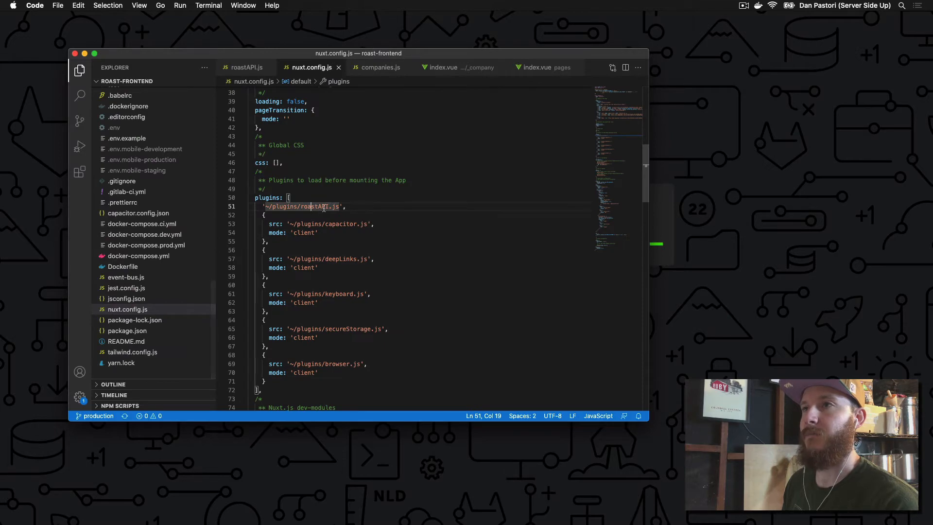
{"action": "left_click", "coordinate": [381, 67]}
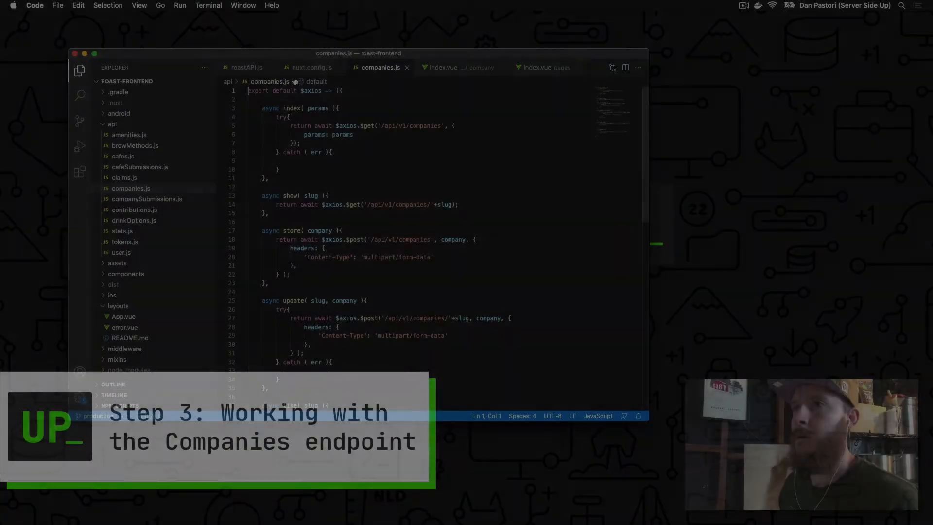
{"action": "left_click", "coordinate": [245, 68]}
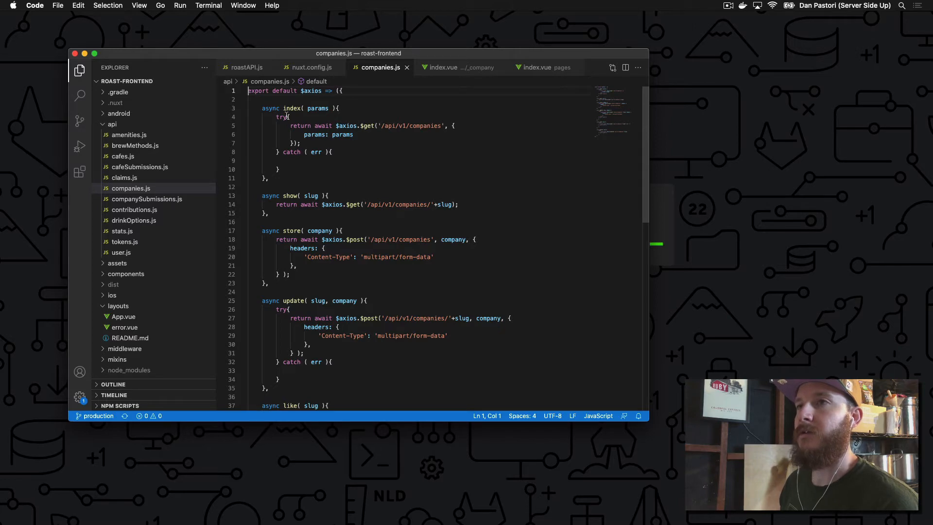
{"action": "scroll", "scroll_direction": "down", "scroll_amount": 3}
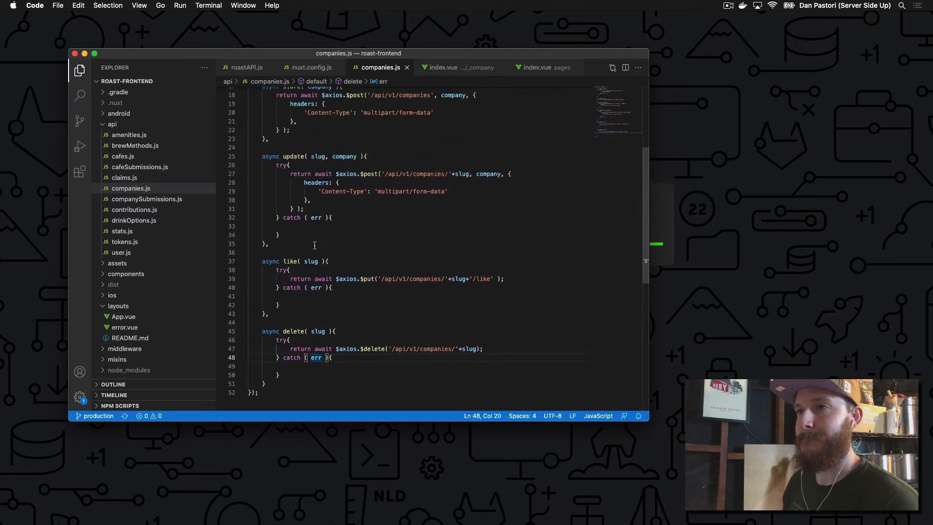
{"action": "scroll", "scroll_direction": "up", "scroll_amount": 3}
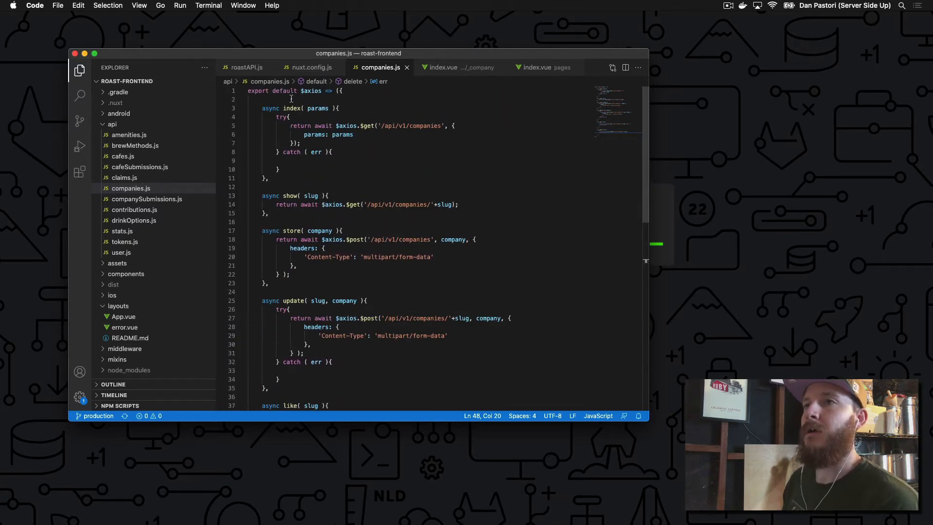
{"action": "mouse_move", "coordinate": [342, 125]}
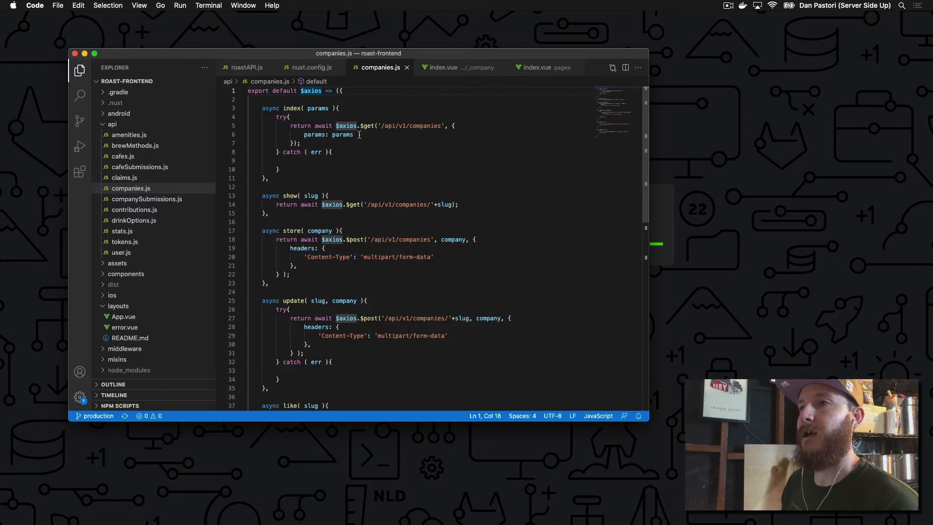
{"action": "left_click", "coordinate": [356, 134]}
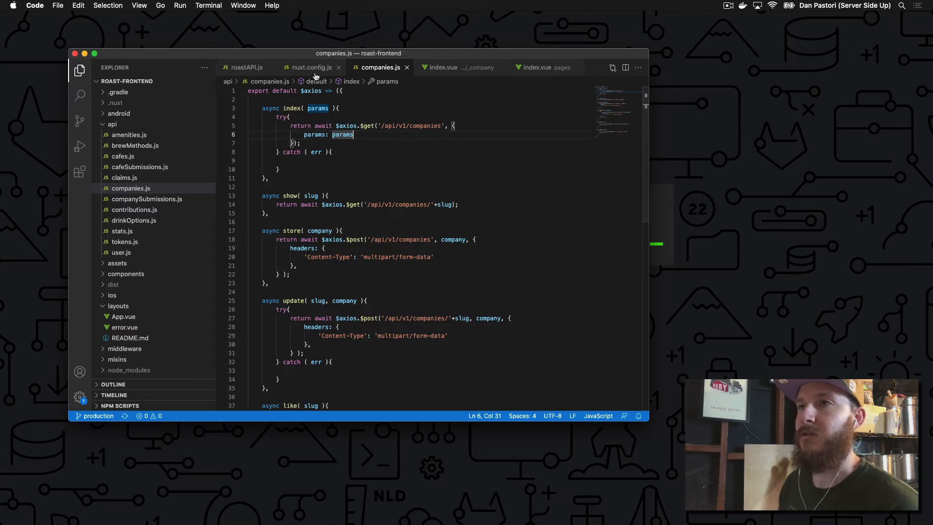
{"action": "left_click", "coordinate": [310, 67]}
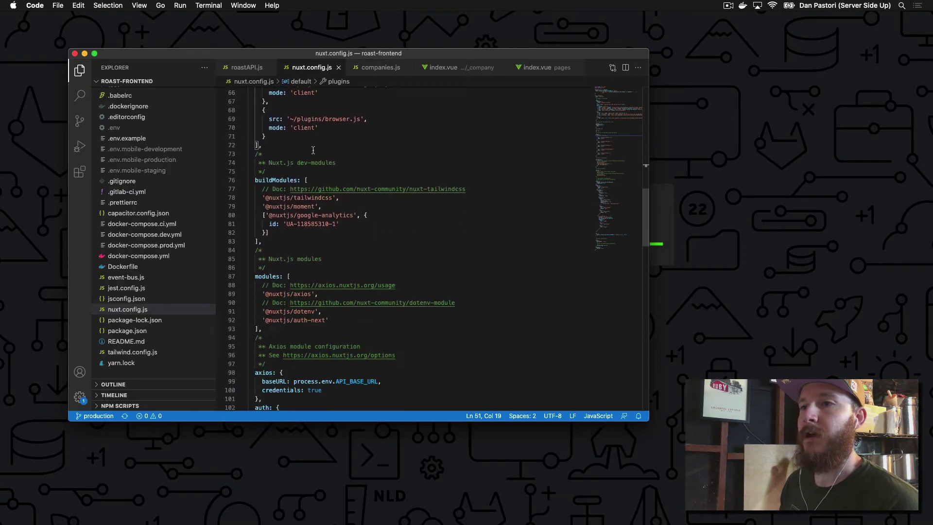
{"action": "scroll", "scroll_direction": "down", "scroll_amount": 3}
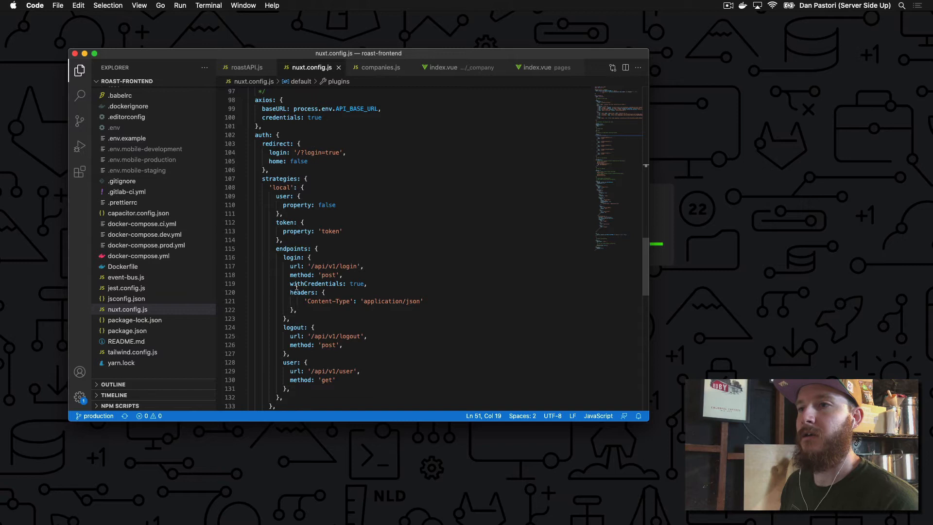
{"action": "scroll", "scroll_direction": "down", "scroll_amount": 3}
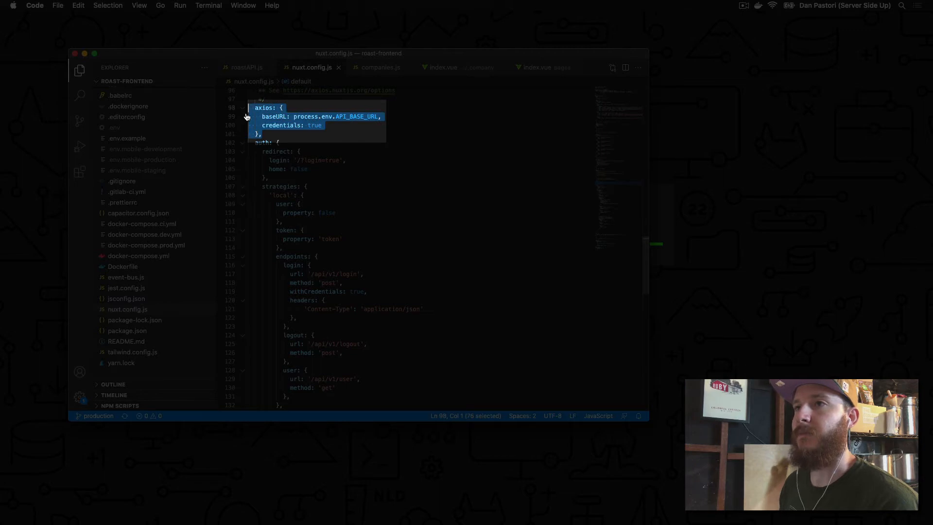
{"action": "left_click", "coordinate": [334, 130]}
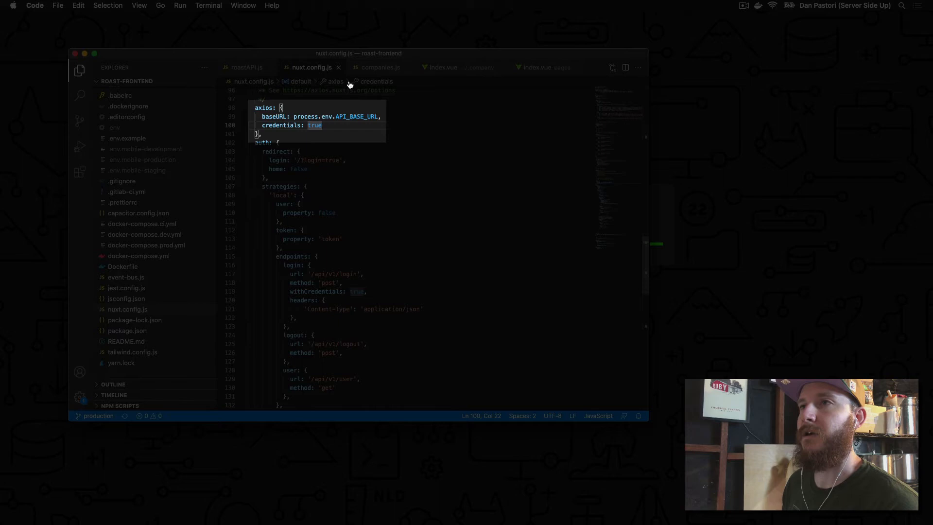
{"action": "left_click", "coordinate": [382, 67]}
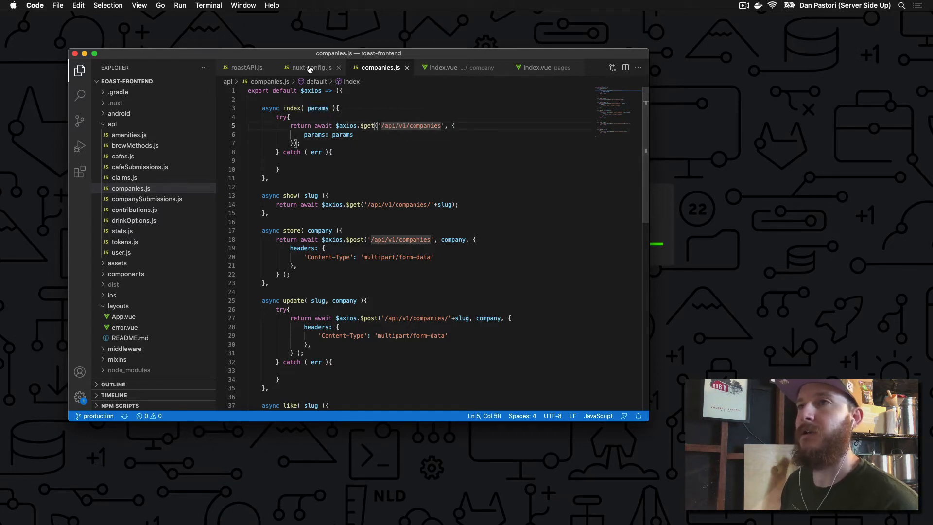
{"action": "left_click", "coordinate": [311, 67]}
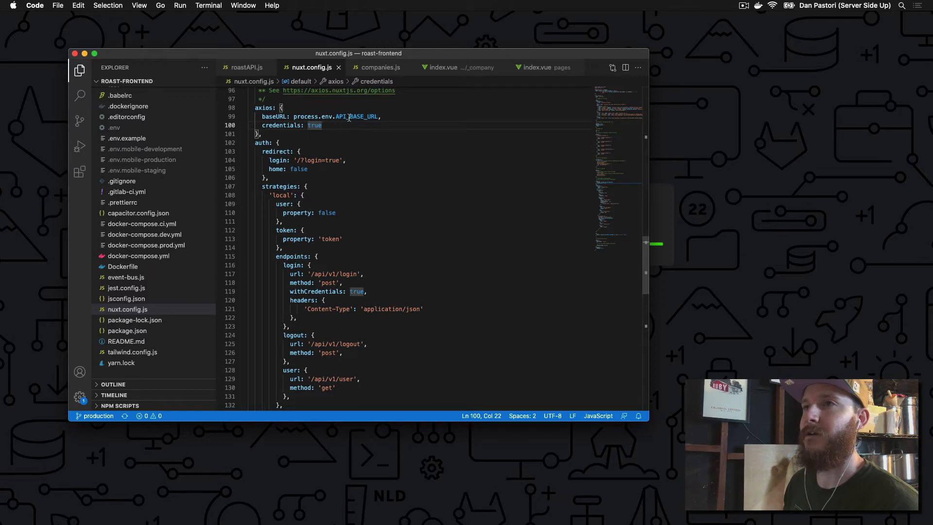
{"action": "left_click", "coordinate": [379, 68]}
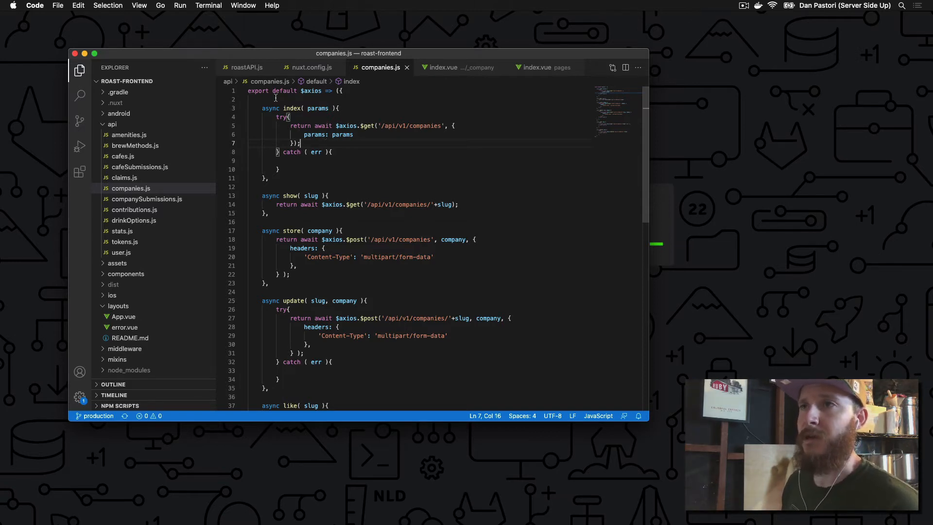
{"action": "mouse_move", "coordinate": [292, 108]}
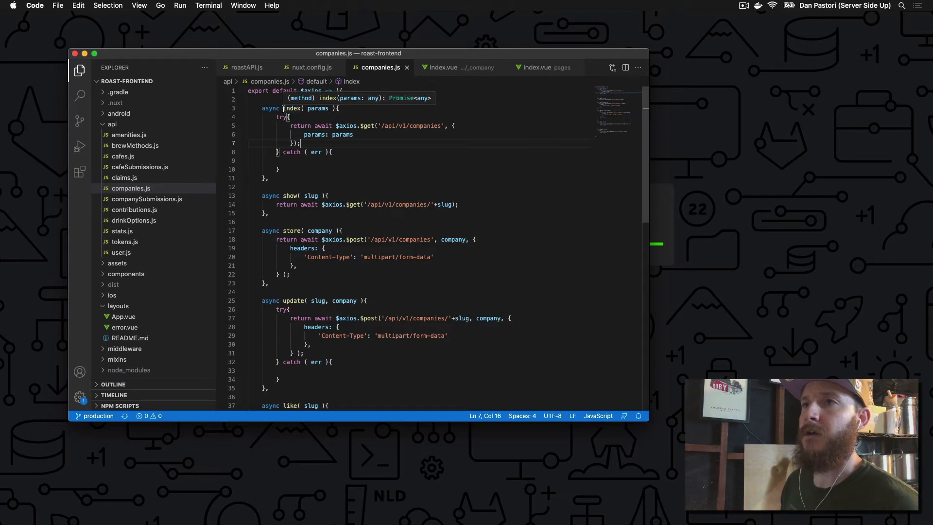
{"action": "double_click", "coordinate": [292, 108]}
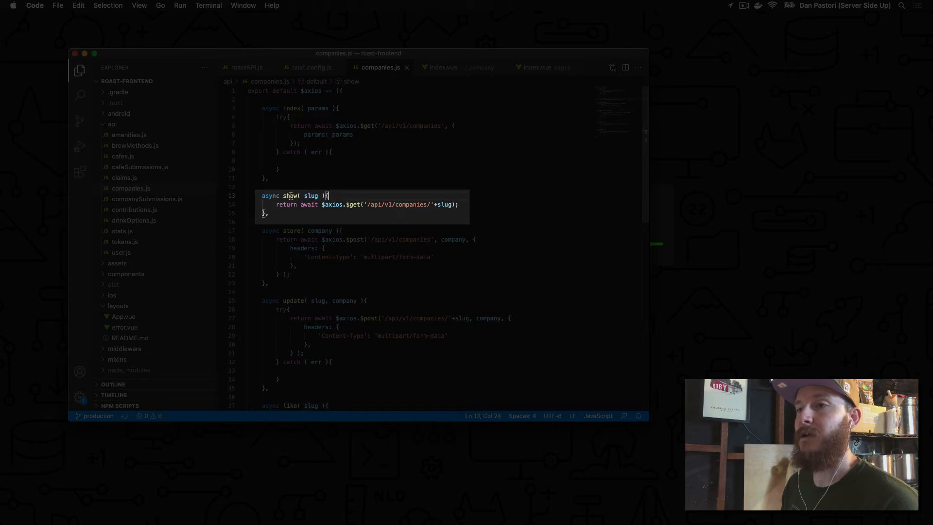
{"action": "mouse_move", "coordinate": [358, 192]}
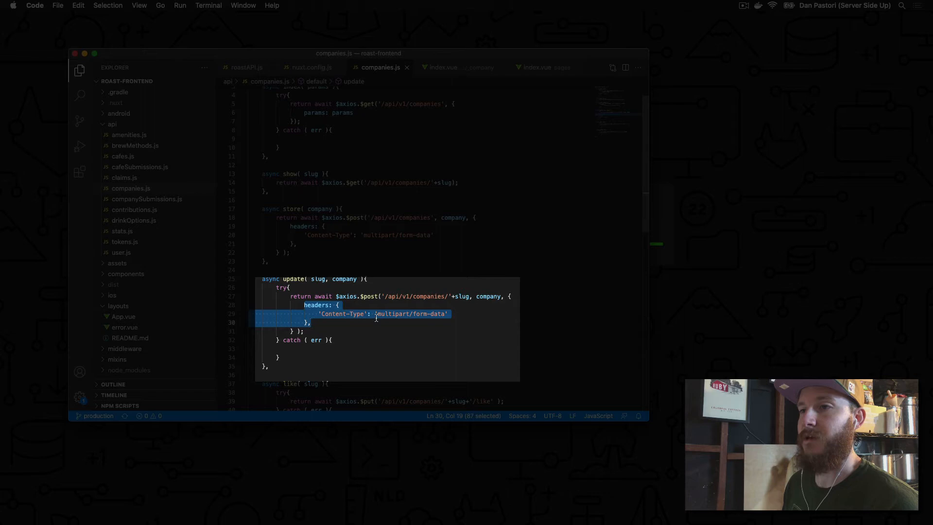
{"action": "left_click", "coordinate": [299, 279]}
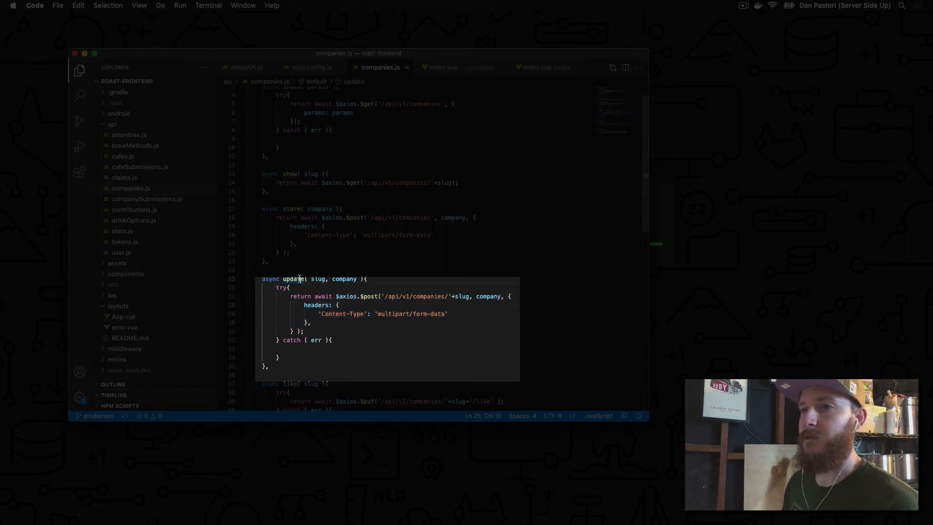
{"action": "scroll", "scroll_direction": "down", "scroll_amount": 3}
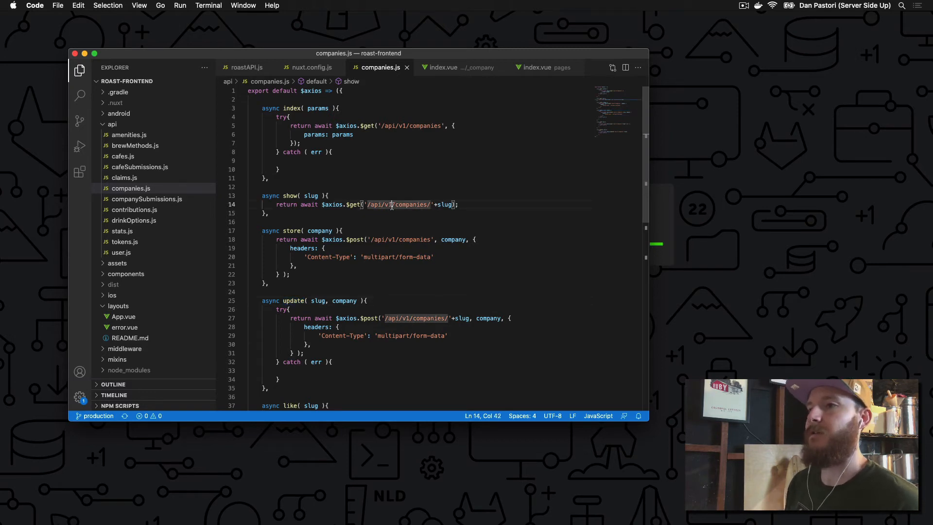
{"action": "type", "text": "2"}
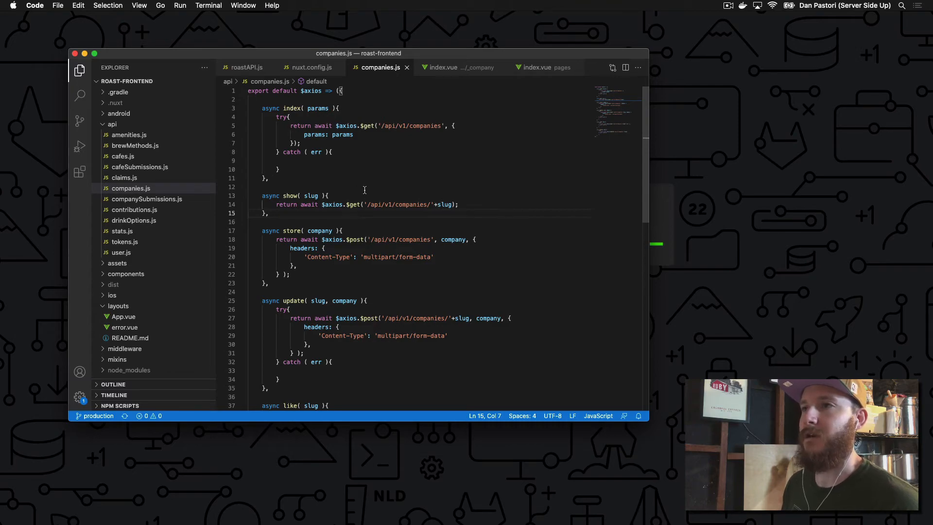
{"action": "left_click", "coordinate": [445, 67]}
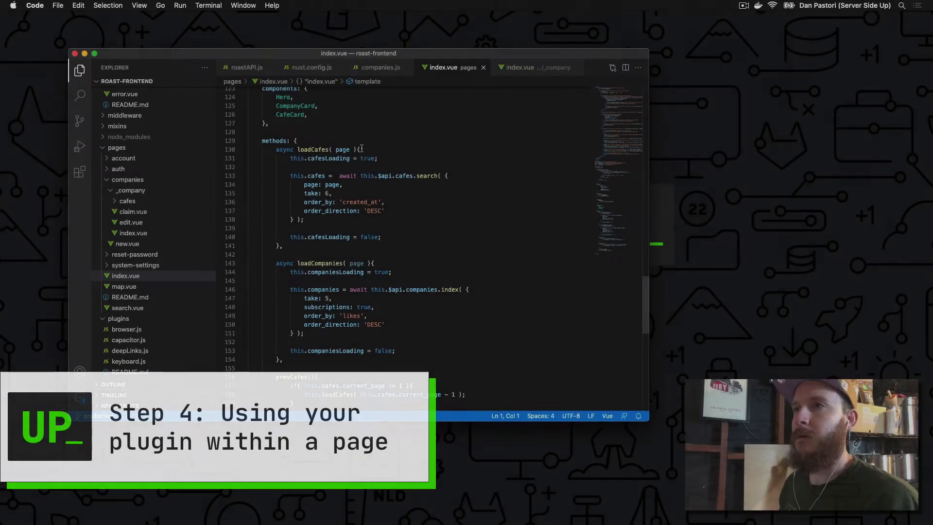
View the companies.js module, then switch over to a blank Firefox tab.
{"action": "left_click", "coordinate": [380, 67]}
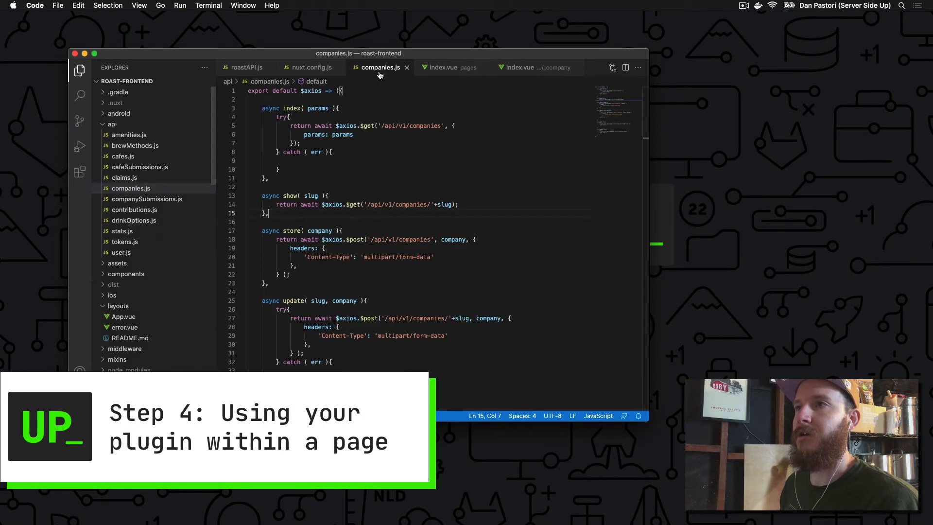
{"action": "left_click", "coordinate": [444, 67]}
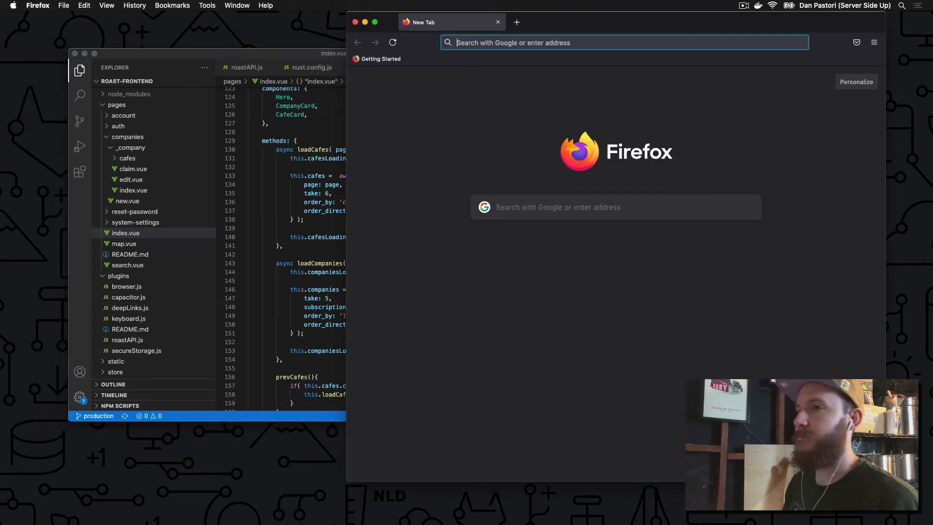
Load roastandbrew.coffee and scroll down to the highest rated roasters list.
{"action": "type", "text": "roastandbrew.coffee"}
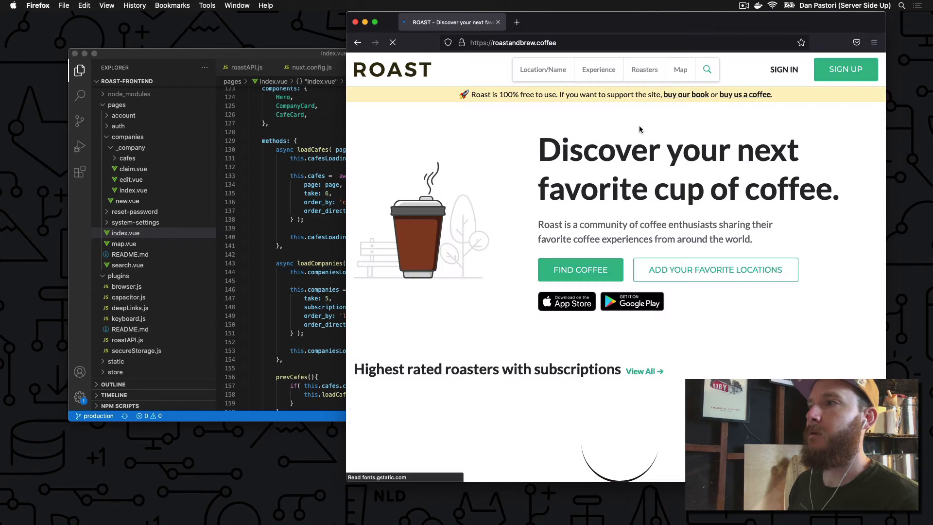
{"action": "scroll", "scroll_direction": "down", "scroll_amount": 3}
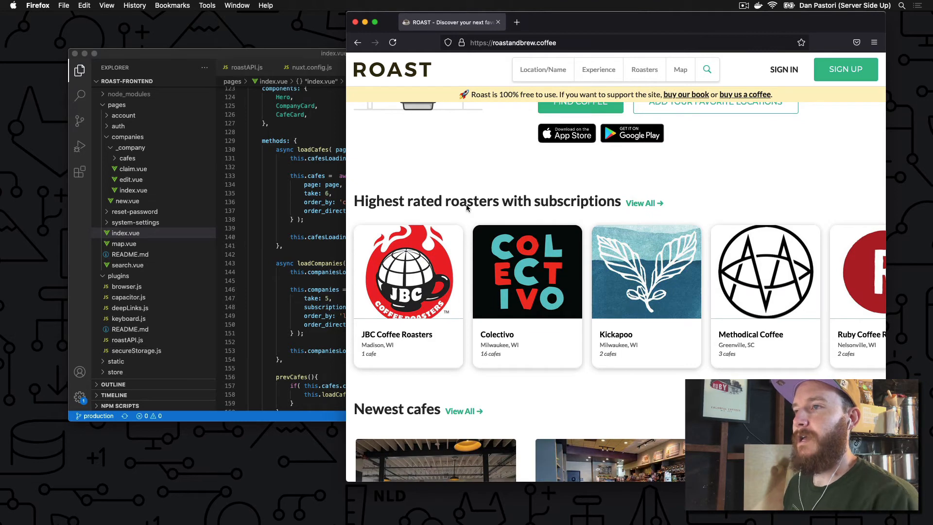
{"action": "mouse_move", "coordinate": [530, 203]}
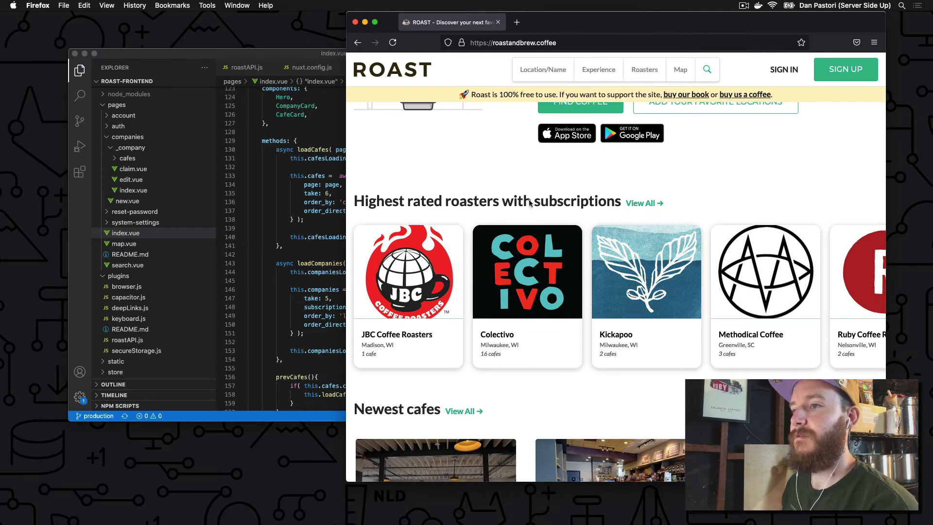
{"action": "mouse_move", "coordinate": [319, 146]}
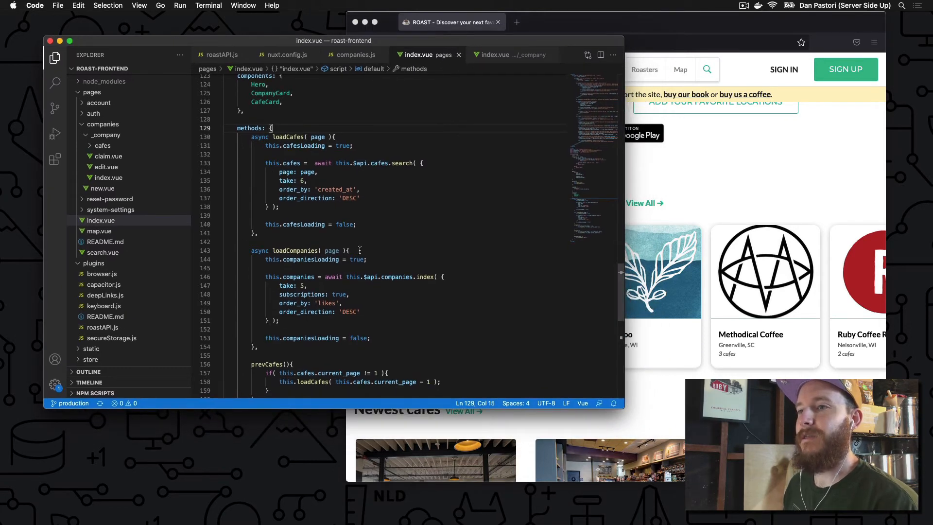
Highlight $api in index.vue's loadCompanies call, then open roastAPI.js.
{"action": "scroll", "scroll_direction": "down", "scroll_amount": 3}
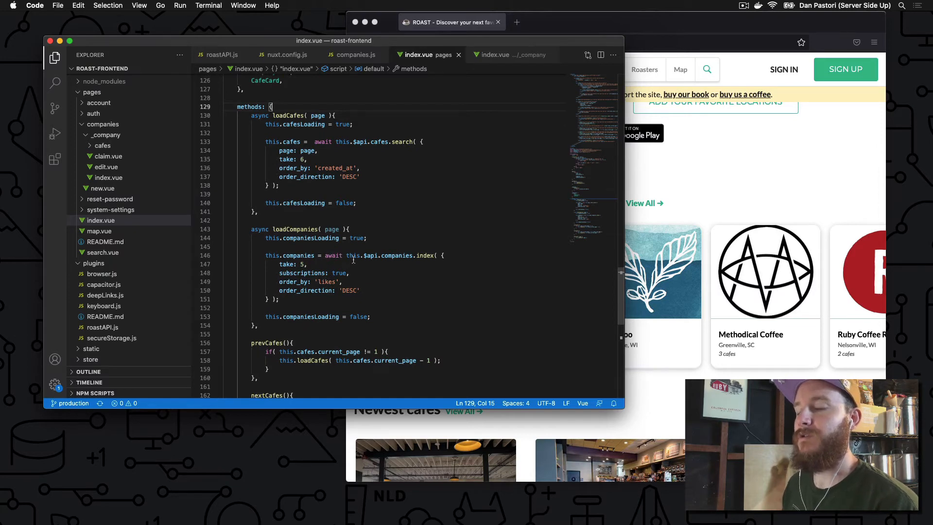
{"action": "mouse_move", "coordinate": [396, 255]}
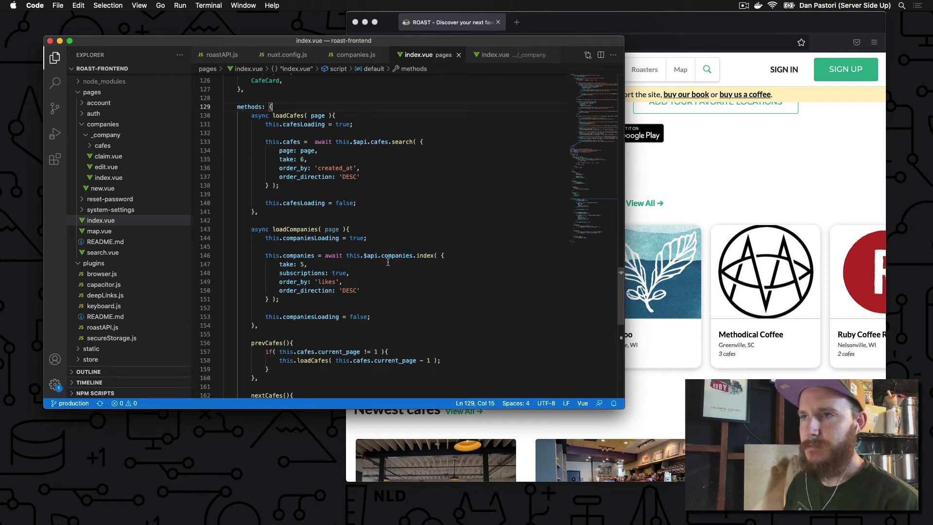
{"action": "mouse_move", "coordinate": [310, 238]}
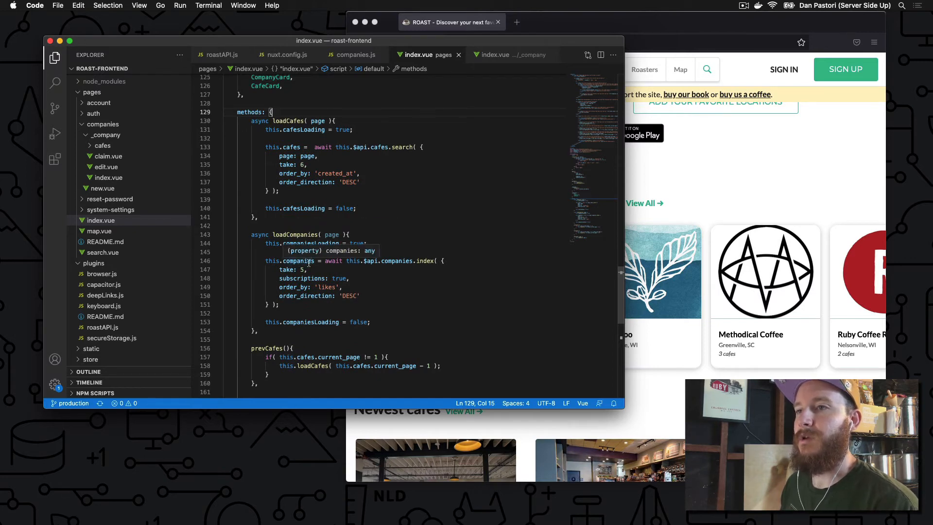
{"action": "mouse_move", "coordinate": [354, 279]}
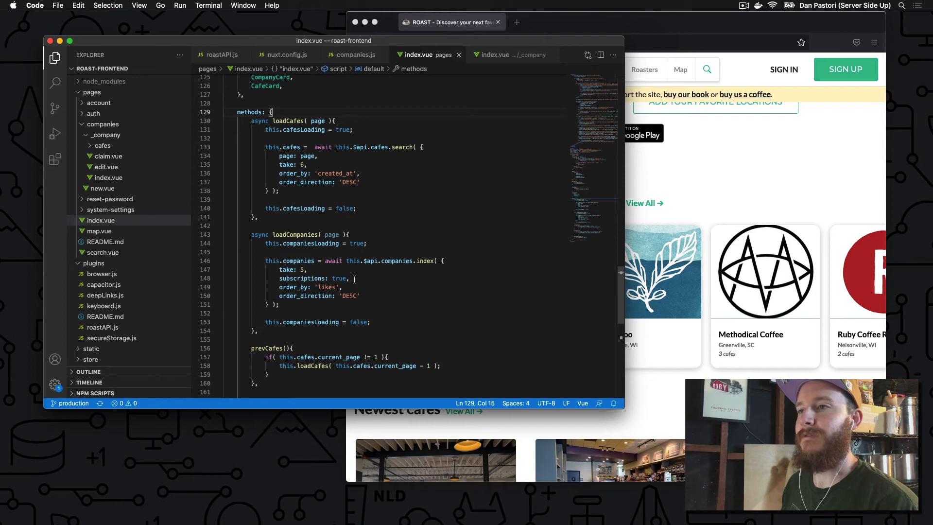
{"action": "mouse_move", "coordinate": [358, 262]}
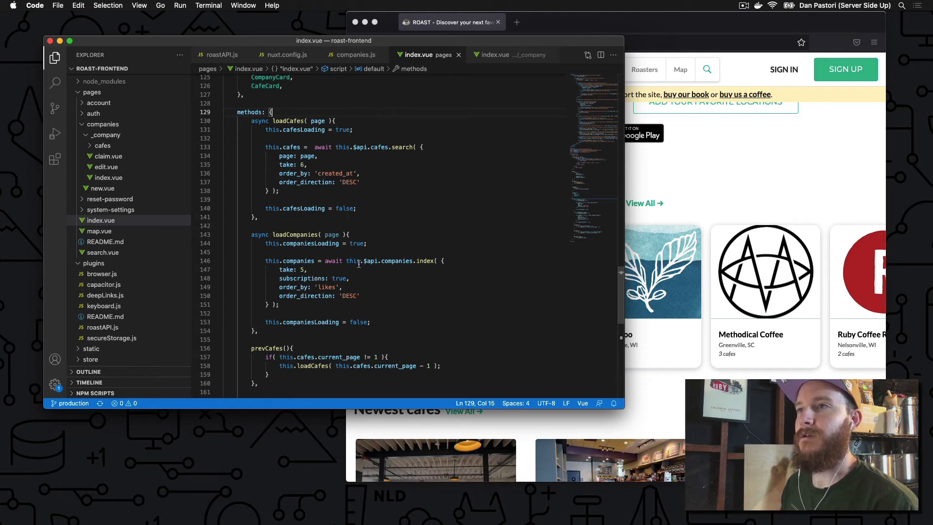
{"action": "mouse_move", "coordinate": [359, 272]}
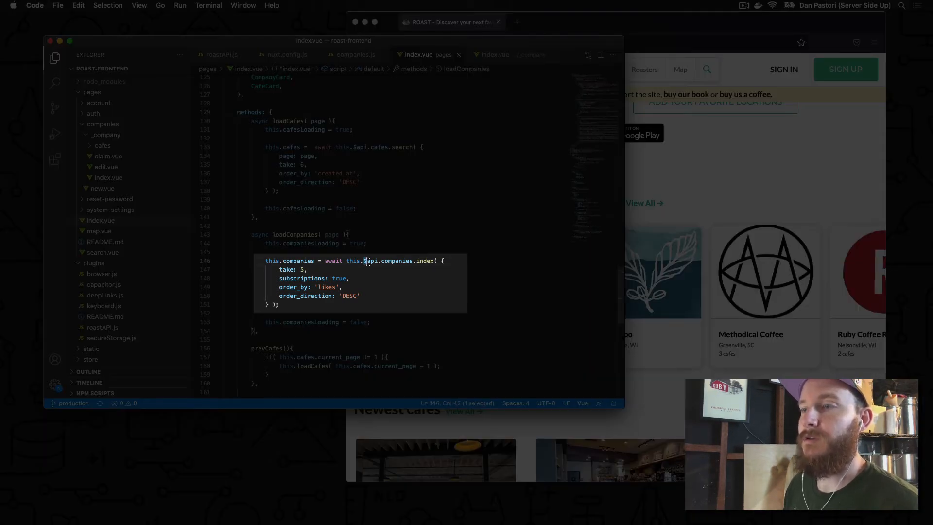
{"action": "double_click", "coordinate": [369, 261]}
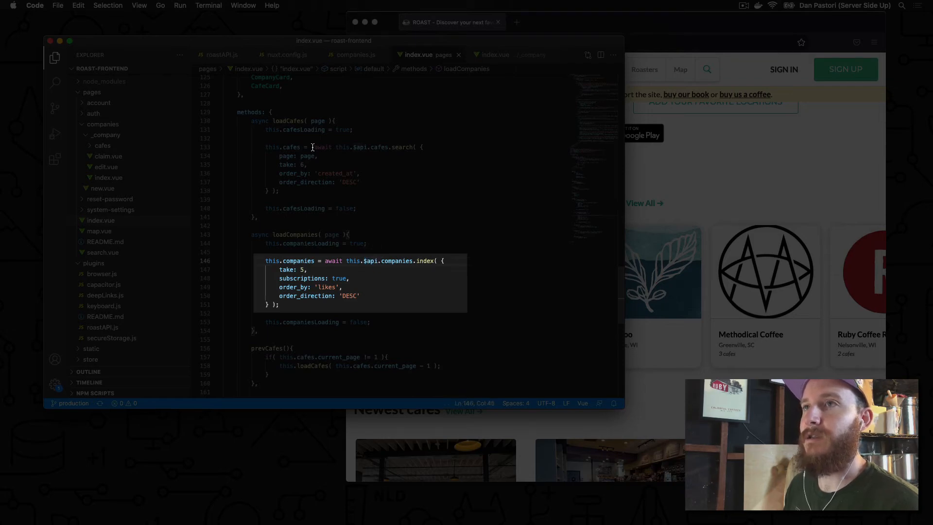
{"action": "left_click", "coordinate": [224, 54]}
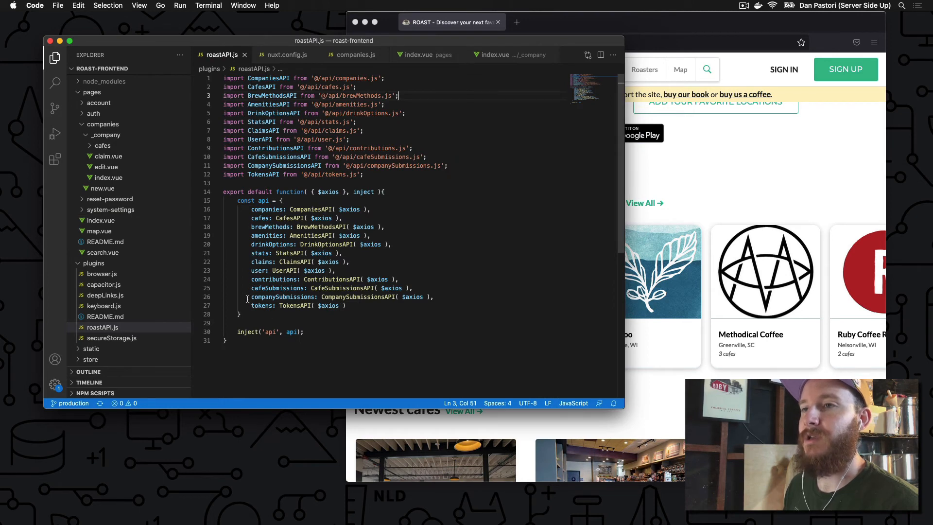
Review the inject('api', api) line in roastAPI.js, then return to pages index.vue.
{"action": "left_click", "coordinate": [274, 332]}
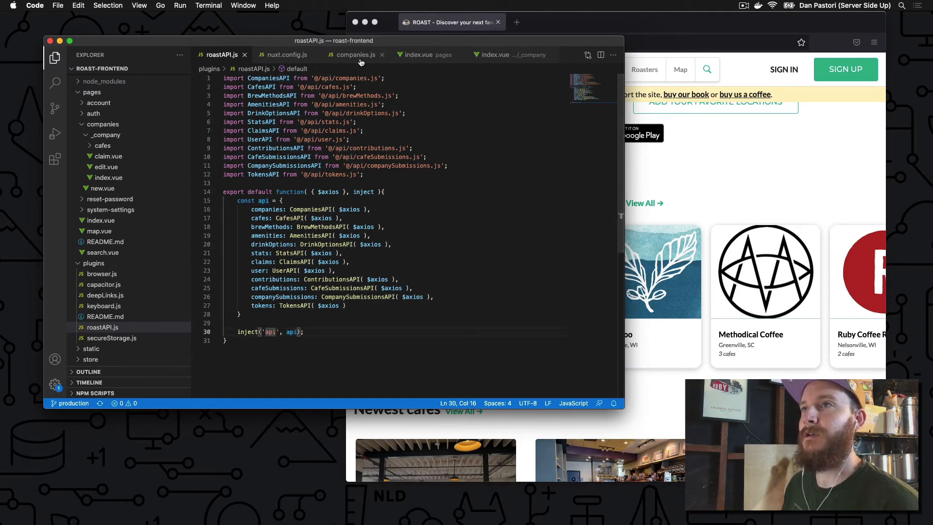
{"action": "left_click", "coordinate": [423, 55]}
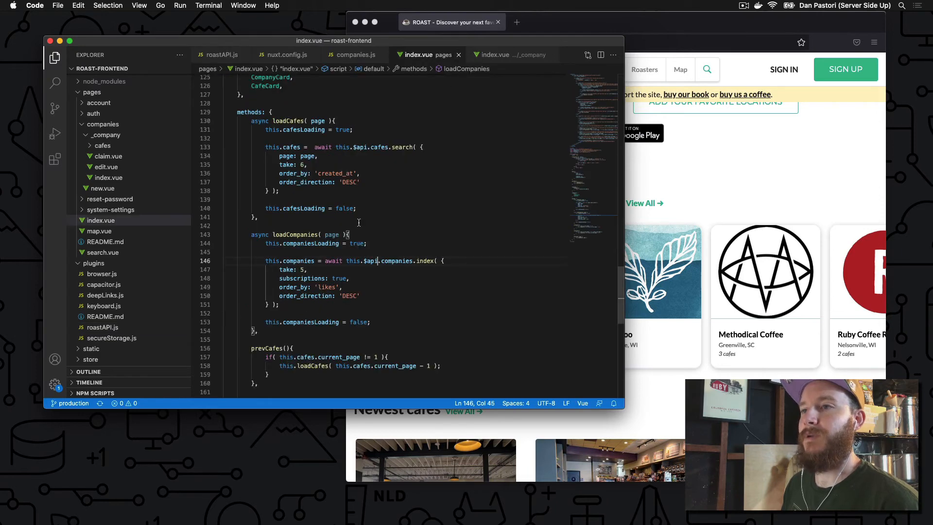
{"action": "mouse_move", "coordinate": [374, 261]}
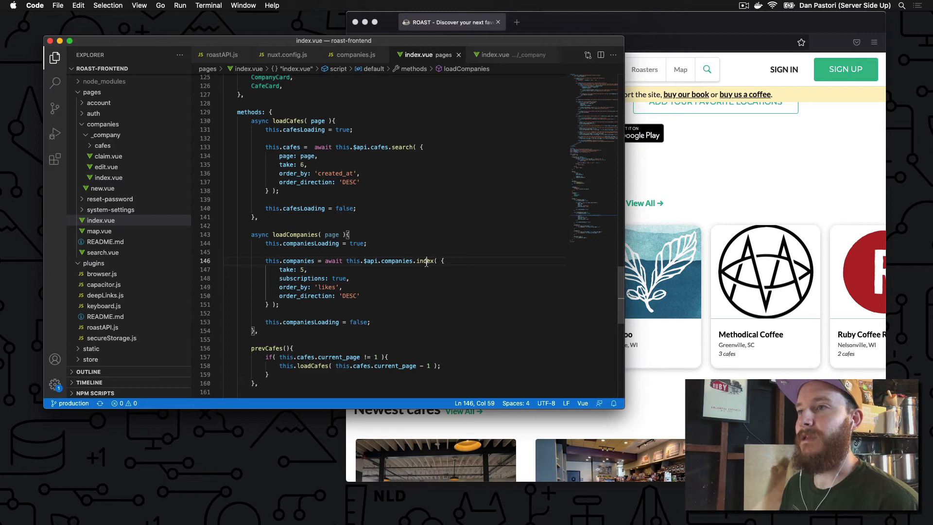
{"action": "mouse_move", "coordinate": [425, 262]}
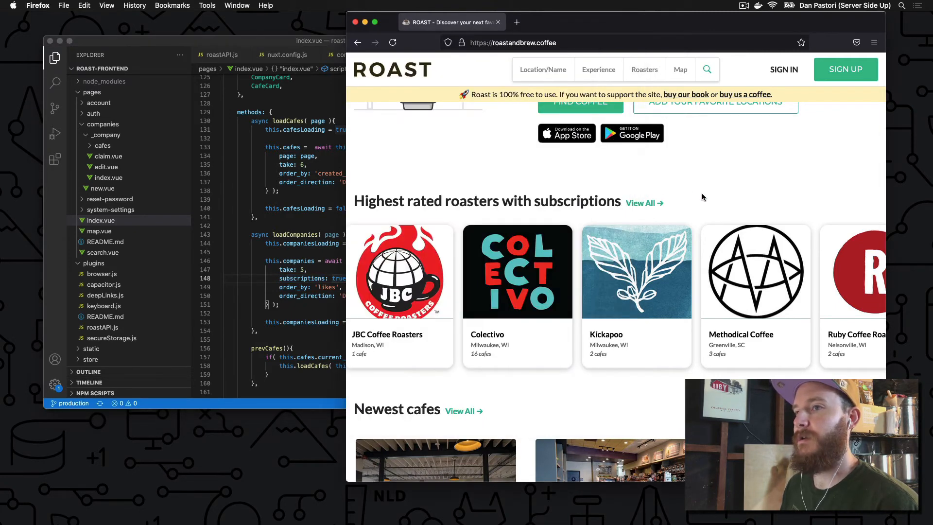
{"action": "mouse_move", "coordinate": [471, 276]}
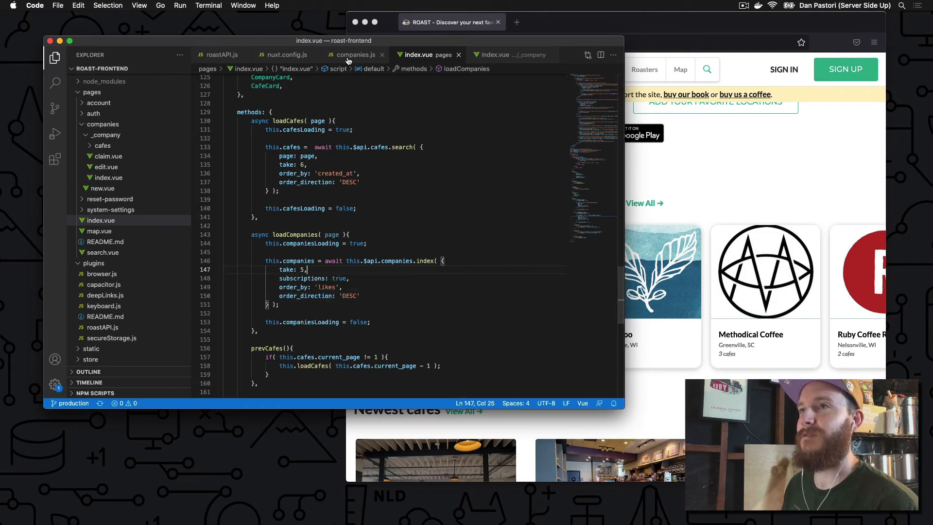
Bring the companies.js API module back into view.
{"action": "left_click", "coordinate": [355, 54]}
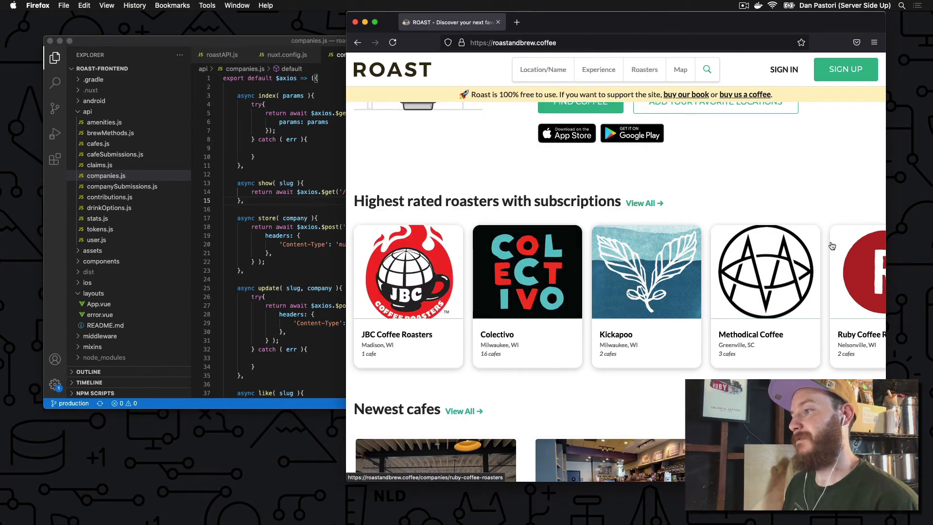
{"action": "mouse_move", "coordinate": [860, 280]}
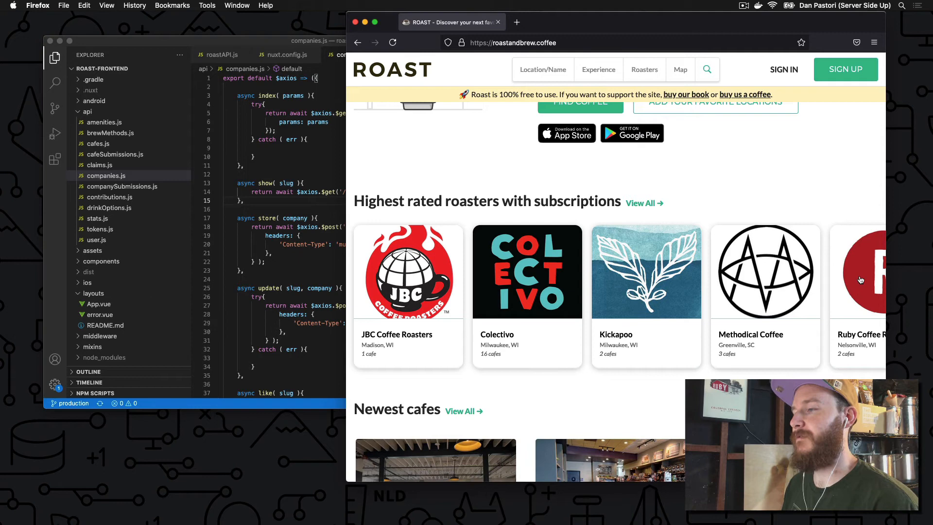
{"action": "mouse_move", "coordinate": [605, 249]}
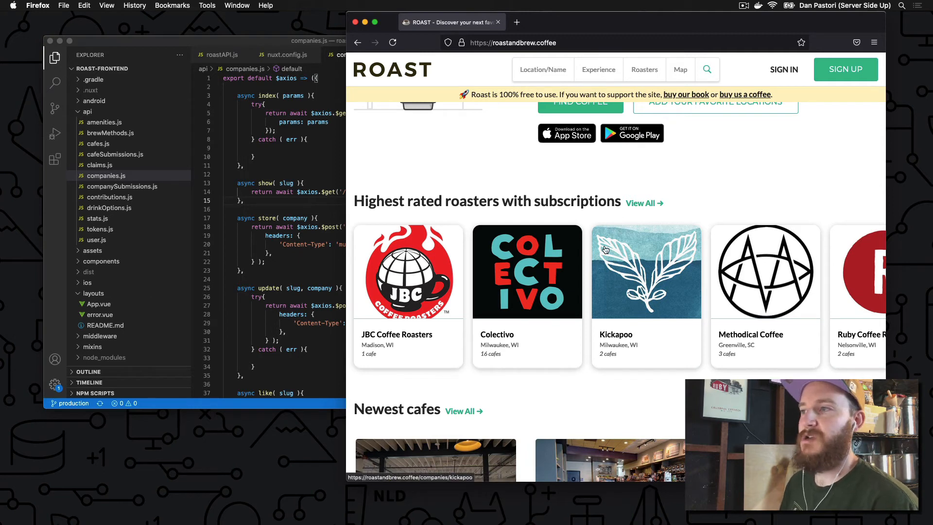
{"action": "mouse_move", "coordinate": [281, 192]}
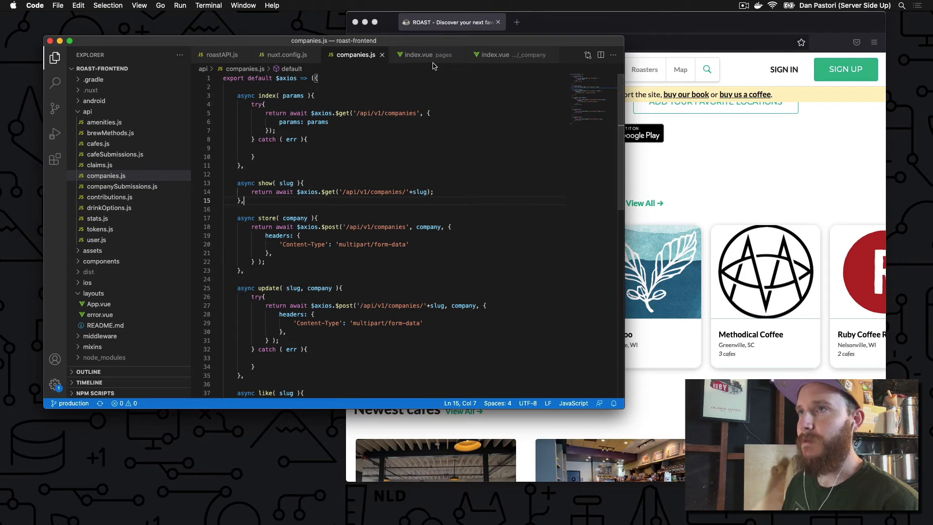
Return to pages index.vue and scroll through its loadCompanies request.
{"action": "left_click", "coordinate": [421, 54]}
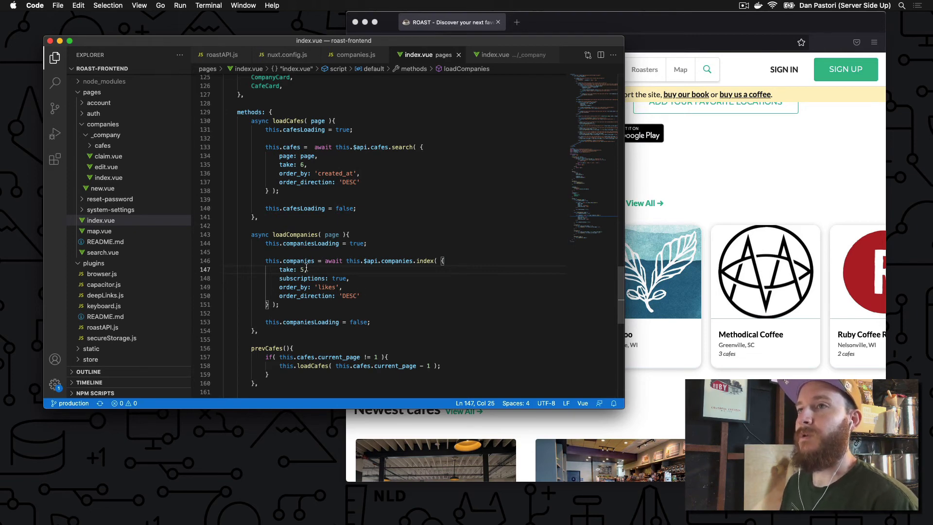
{"action": "scroll", "scroll_direction": "down", "scroll_amount": 3}
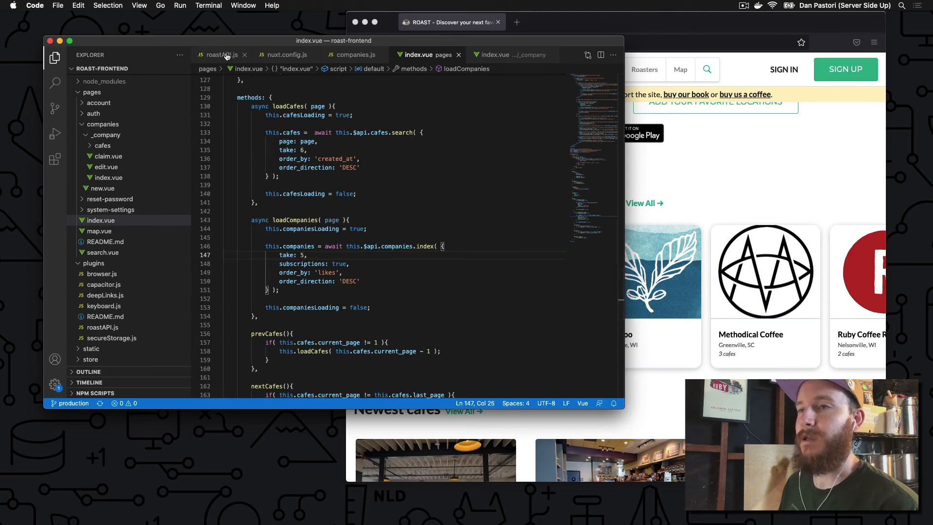
{"action": "left_click", "coordinate": [356, 54]}
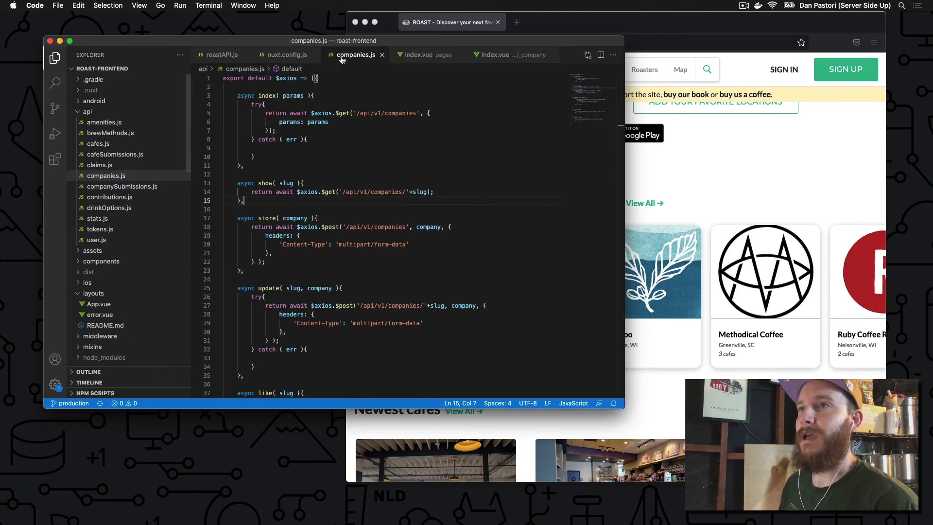
{"action": "mouse_move", "coordinate": [418, 58]}
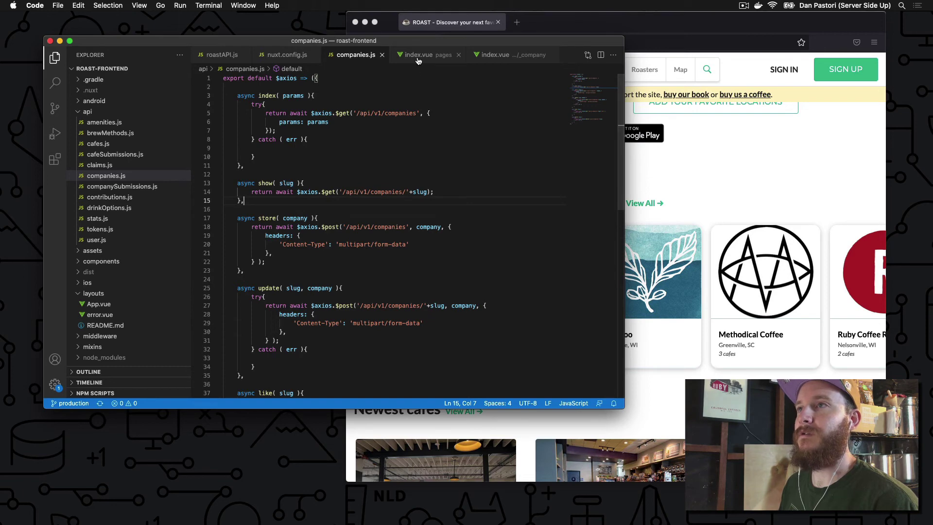
{"action": "left_click", "coordinate": [424, 54]}
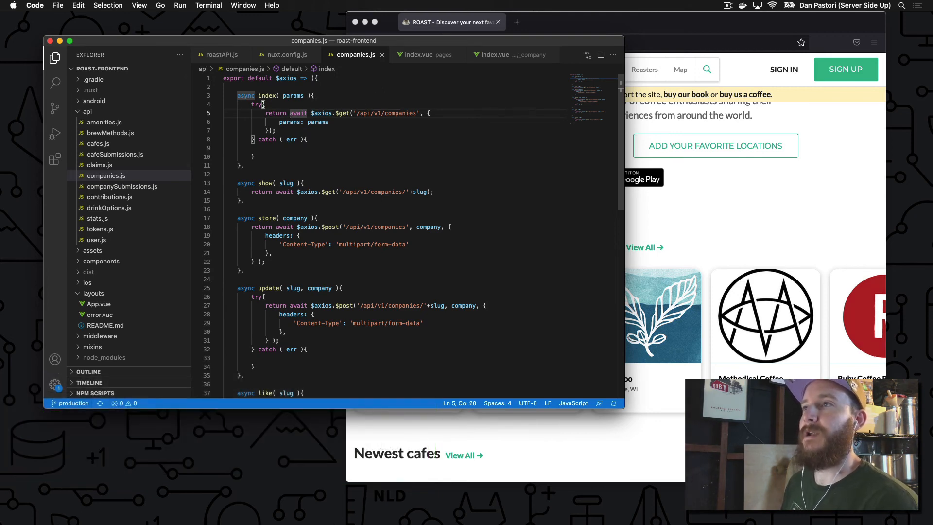
{"action": "mouse_move", "coordinate": [289, 122]}
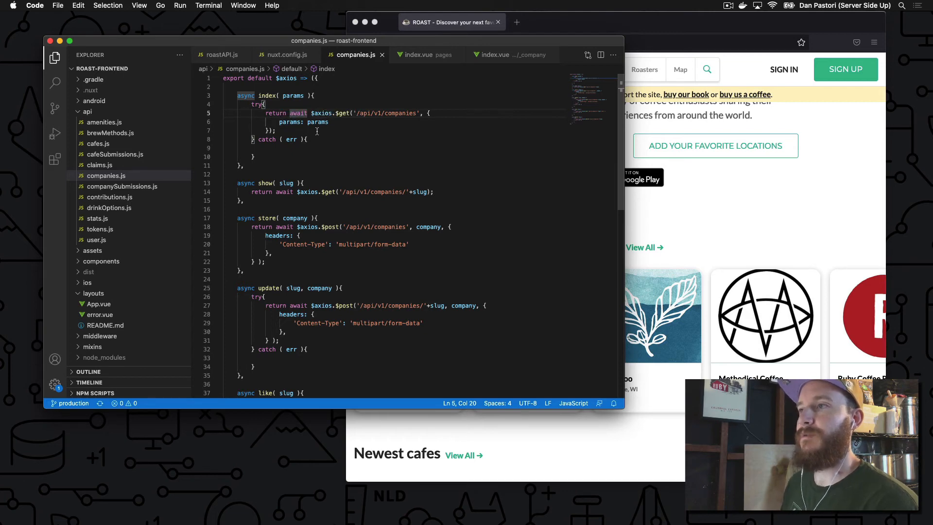
{"action": "left_click", "coordinate": [284, 192]}
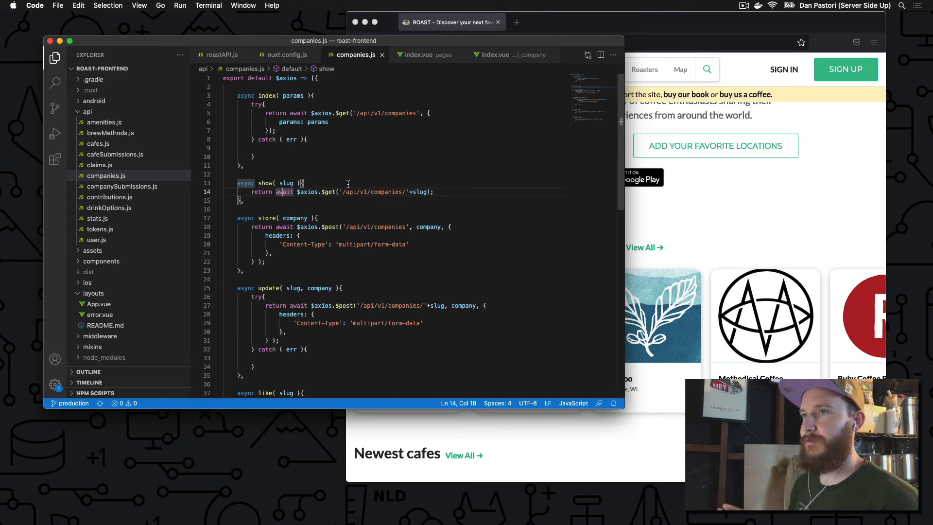
{"action": "mouse_move", "coordinate": [340, 170]}
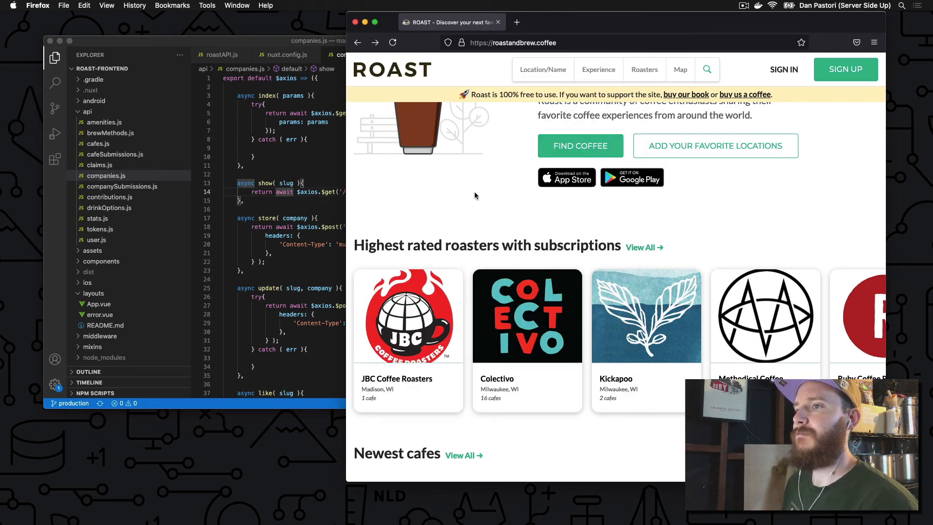
{"action": "mouse_move", "coordinate": [438, 299]}
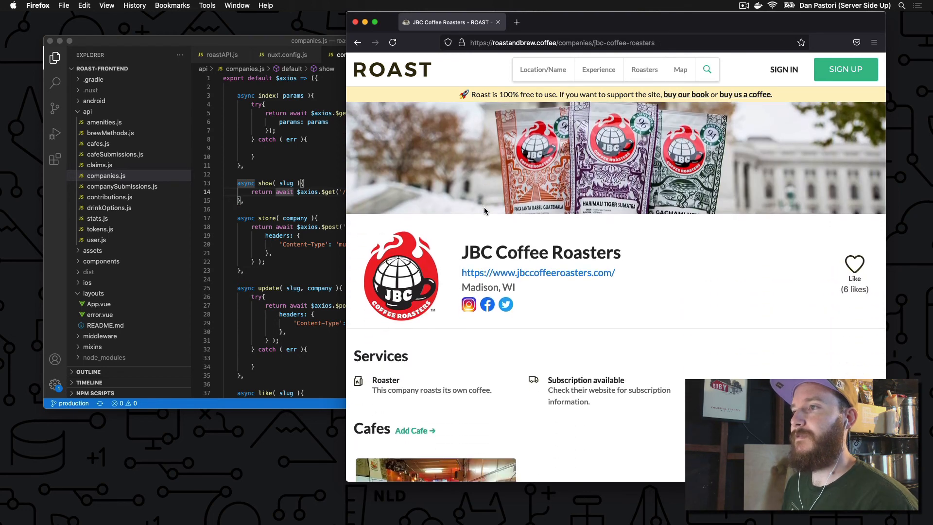
Scroll the Firefox page while moving to the JBC Coffee Roasters company page.
{"action": "scroll", "scroll_direction": "down", "scroll_amount": 3}
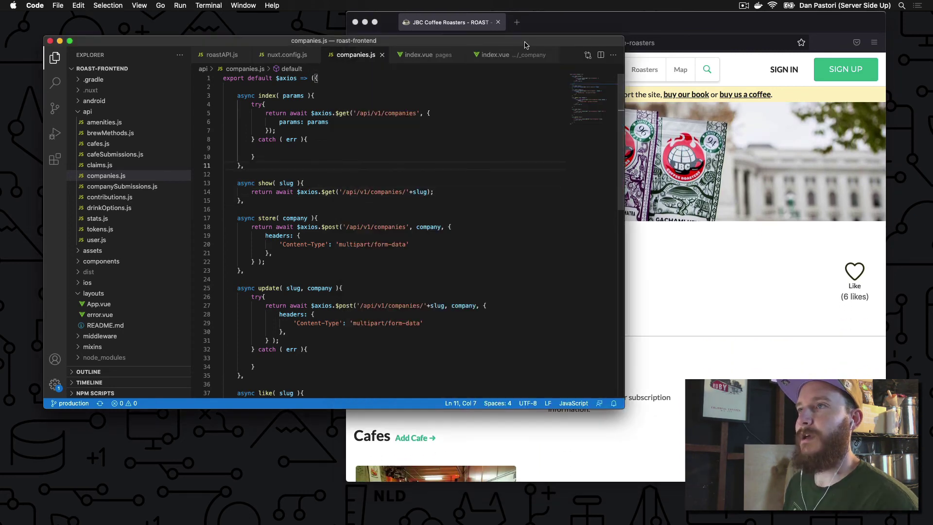
Compare _company/index.vue with pages/index.vue, then scroll its Promise.all asyncData fetch.
{"action": "left_click", "coordinate": [494, 55]}
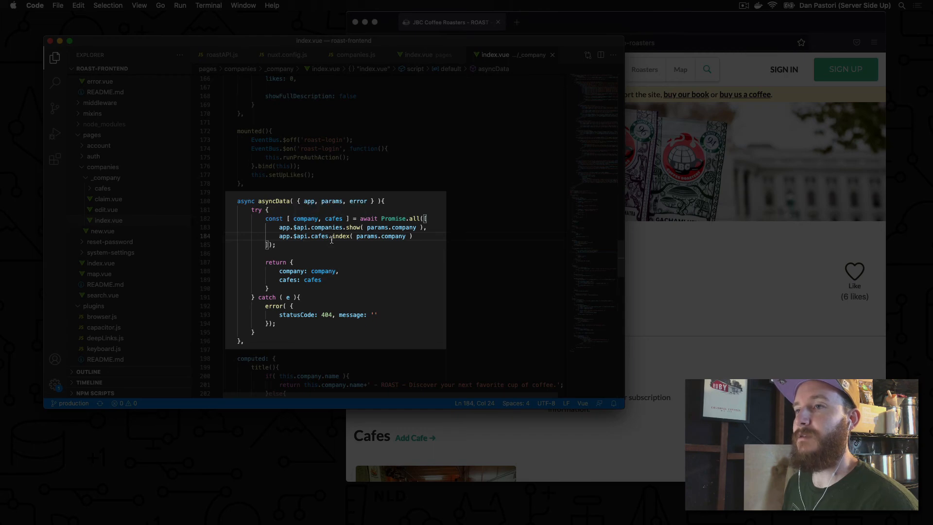
{"action": "mouse_move", "coordinate": [351, 257]}
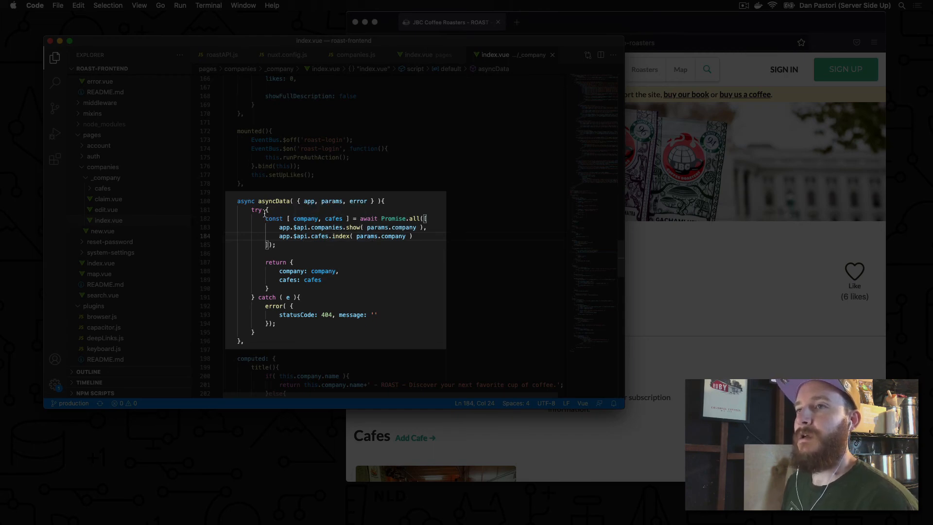
{"action": "left_click", "coordinate": [421, 54]}
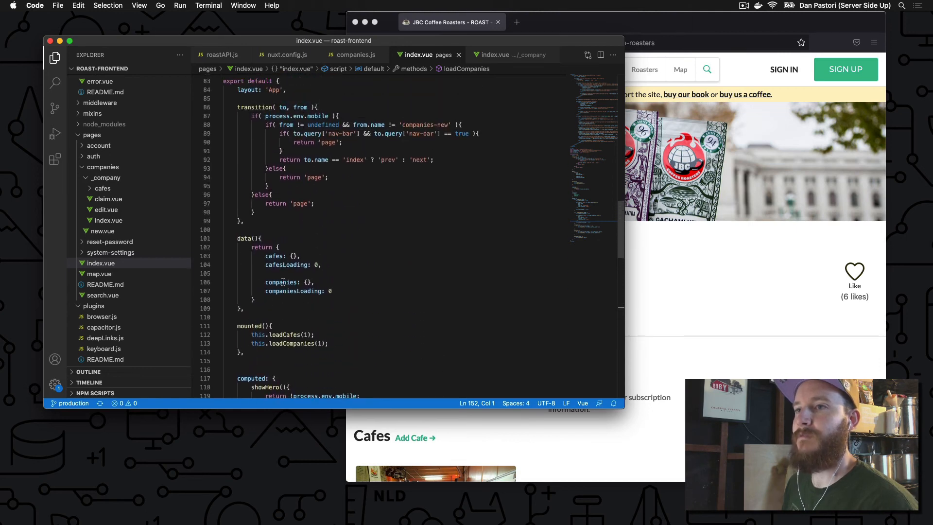
{"action": "left_click", "coordinate": [495, 54]}
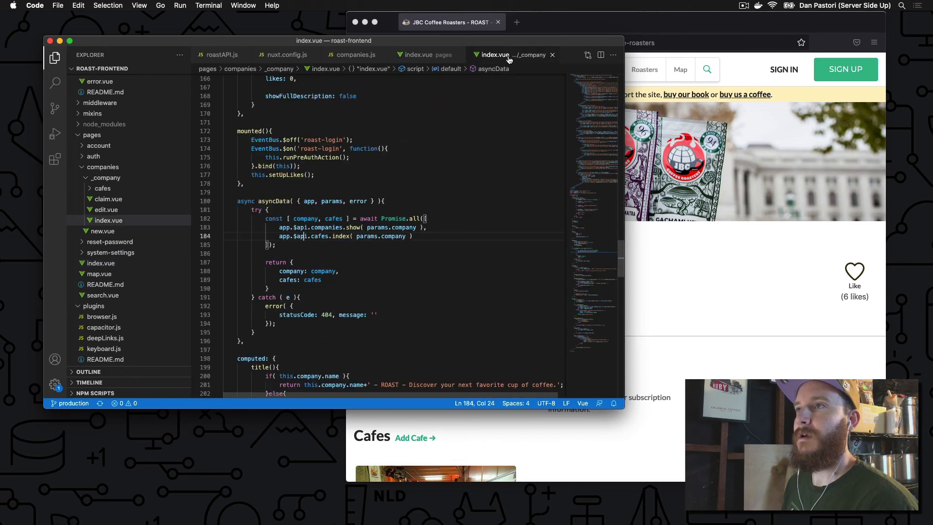
{"action": "scroll", "scroll_direction": "down", "scroll_amount": 3}
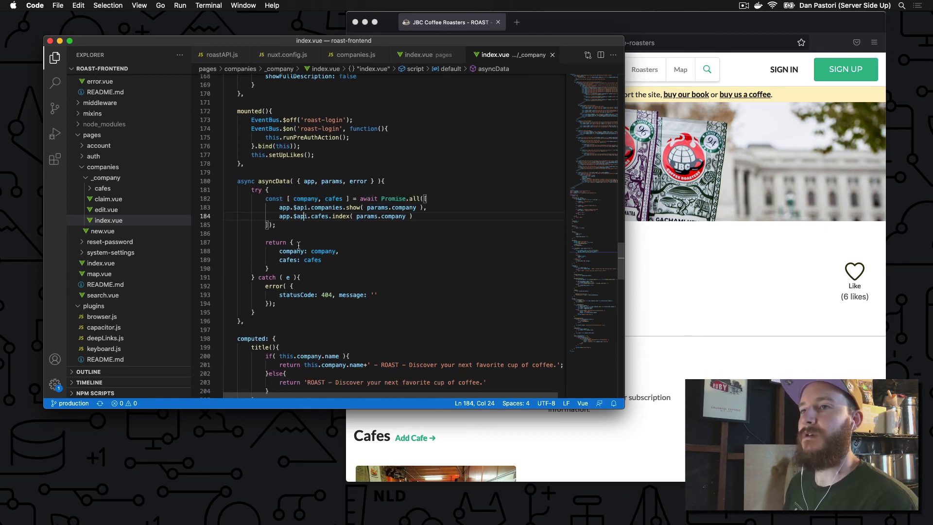
{"action": "mouse_move", "coordinate": [279, 182]}
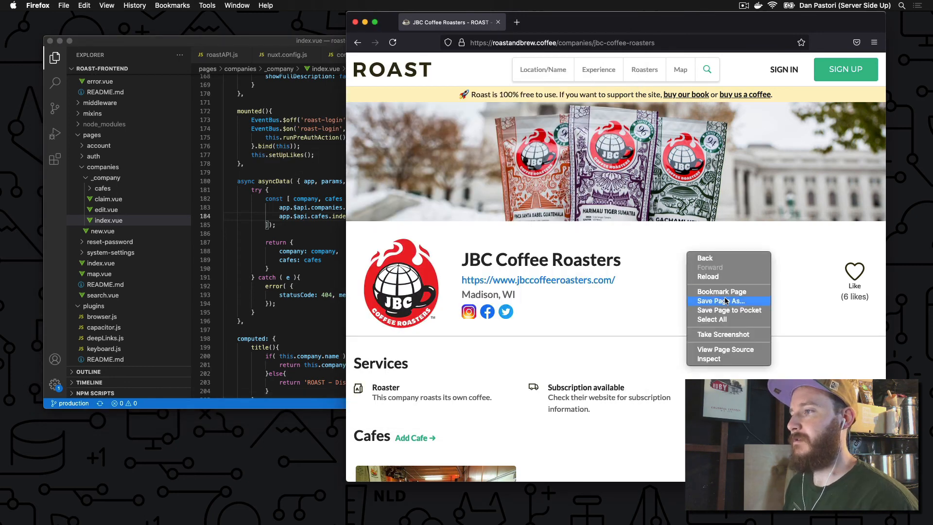
View the JBC page's source and select the company name in <title>.
{"action": "left_click", "coordinate": [725, 349]}
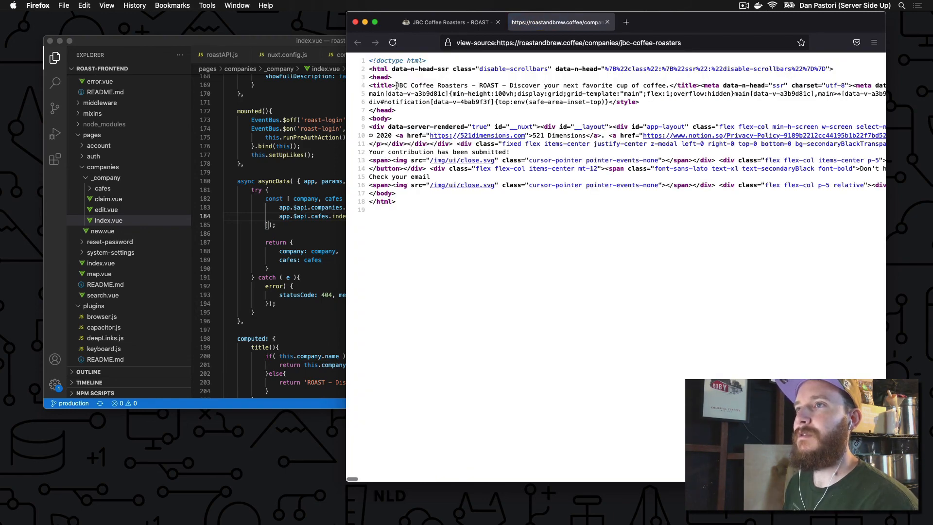
{"action": "left_click_drag", "start_coordinate": [395, 85], "coordinate": [500, 85]}
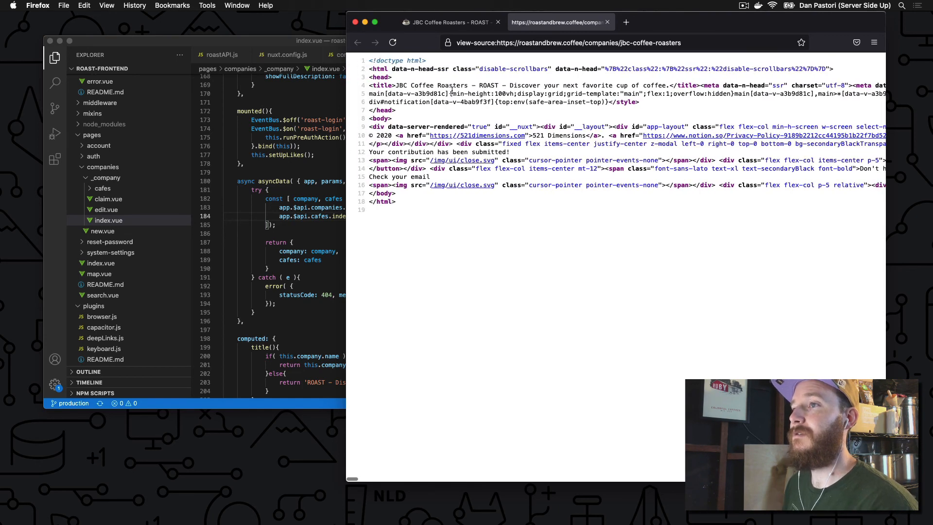
{"action": "mouse_move", "coordinate": [567, 93]}
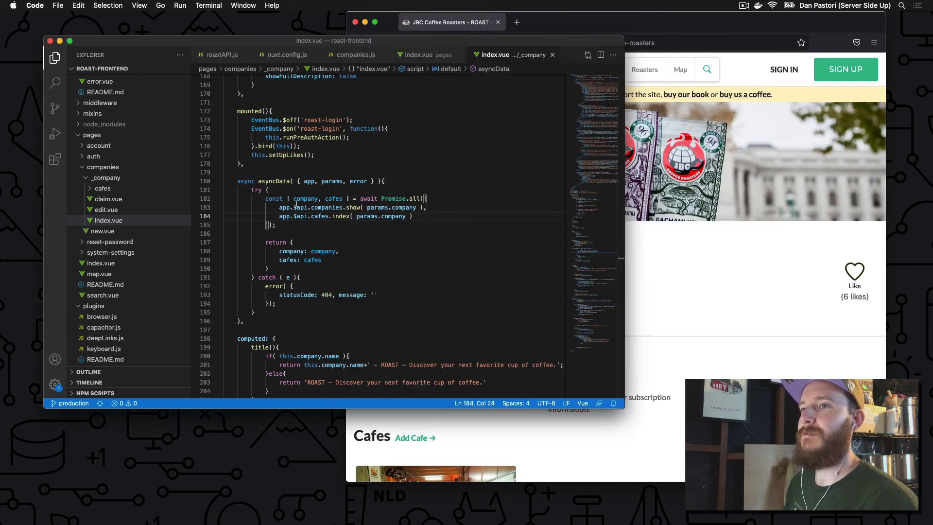
Compare the home page's loadCompanies code with the company page asyncData, then return to companies.js.
{"action": "left_click", "coordinate": [300, 207]}
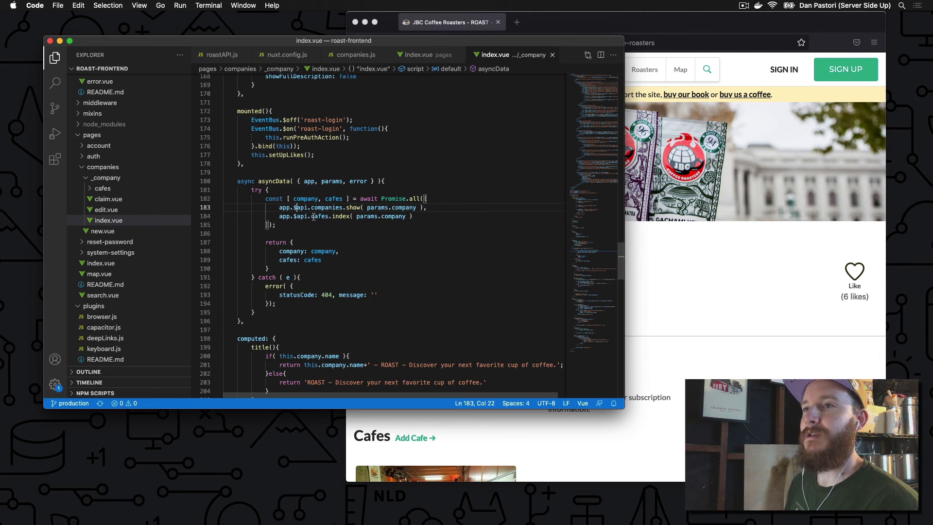
{"action": "left_click", "coordinate": [417, 54]}
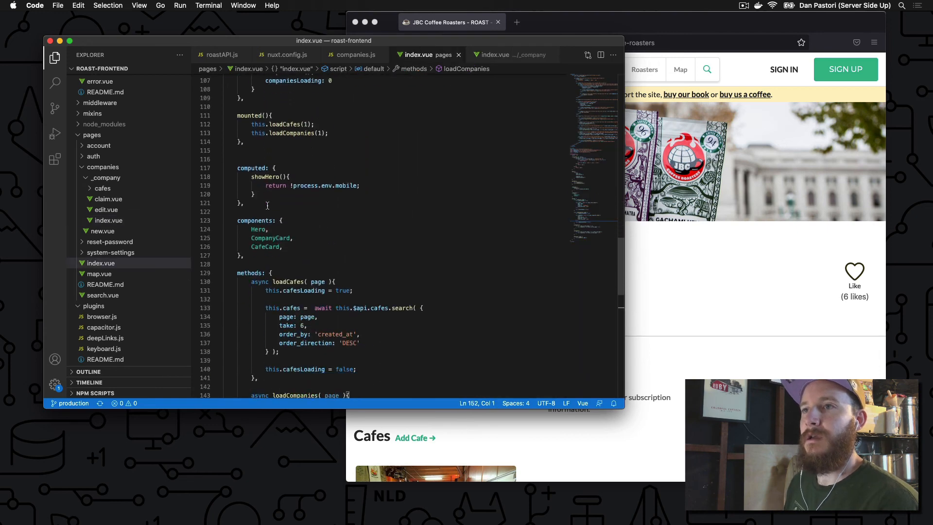
{"action": "scroll", "scroll_direction": "down", "scroll_amount": 3}
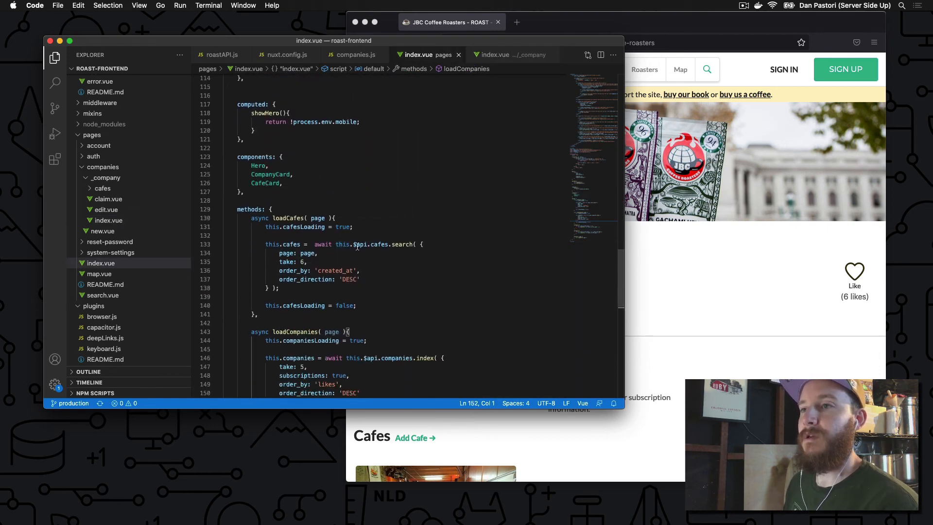
{"action": "mouse_move", "coordinate": [440, 86]}
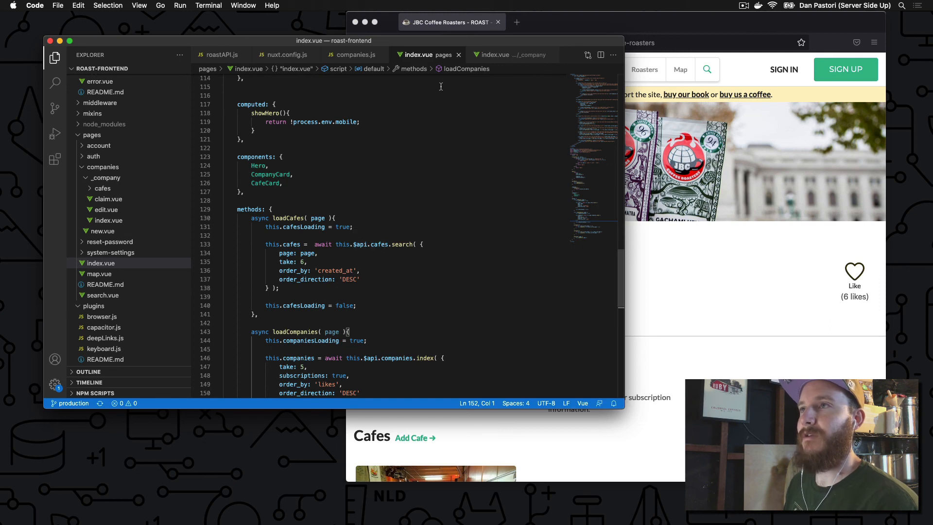
{"action": "left_click", "coordinate": [496, 54]}
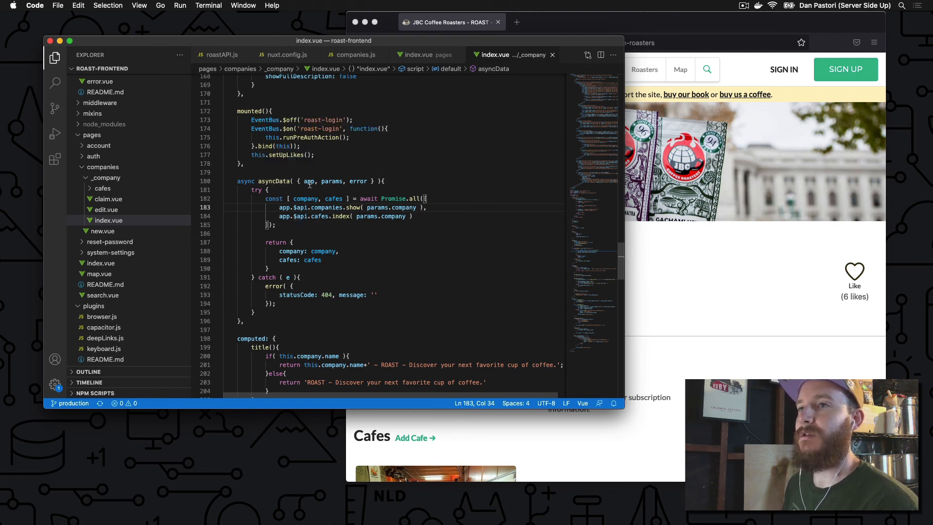
{"action": "mouse_move", "coordinate": [308, 181]}
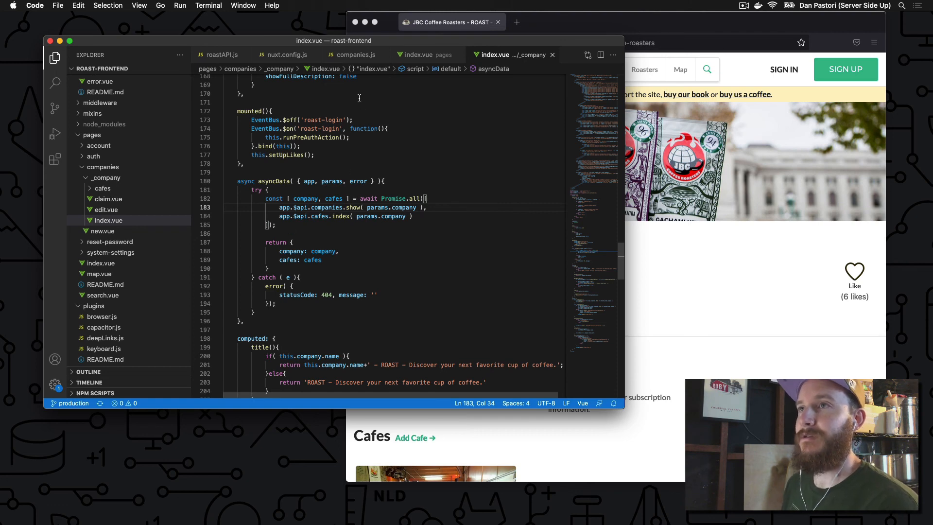
{"action": "left_click", "coordinate": [355, 54]}
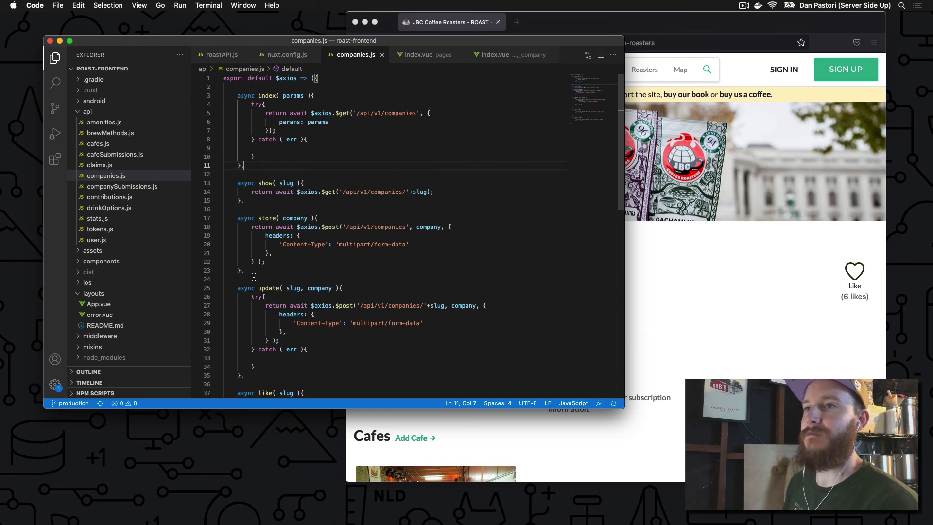
Return to _company/index.vue, where asyncData calls $api.companies.show and cafes.index via Promise.all.
{"action": "left_click", "coordinate": [495, 54]}
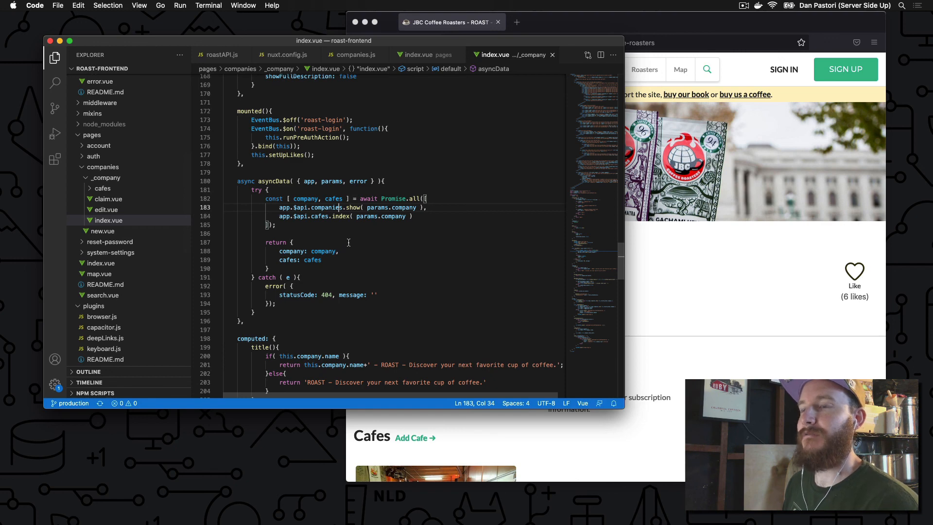
{"action": "mouse_move", "coordinate": [442, 217]}
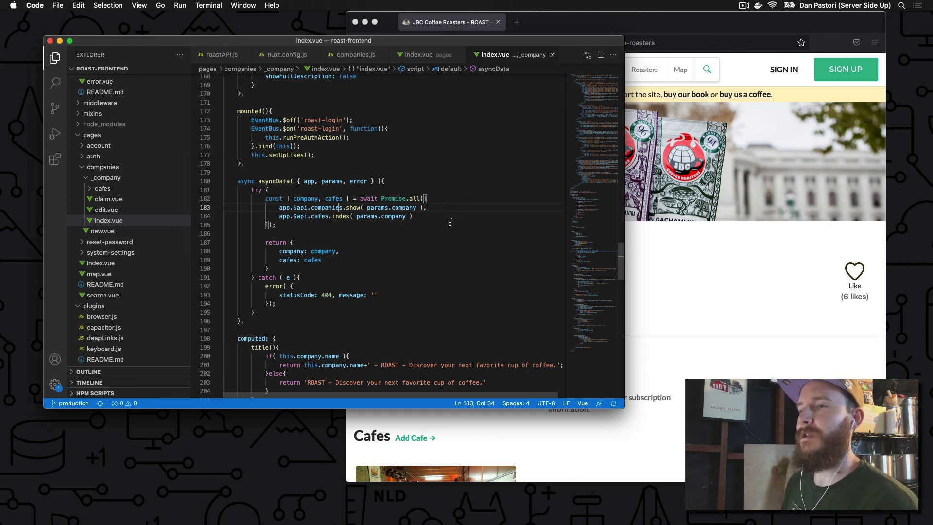
{"action": "mouse_move", "coordinate": [503, 187]}
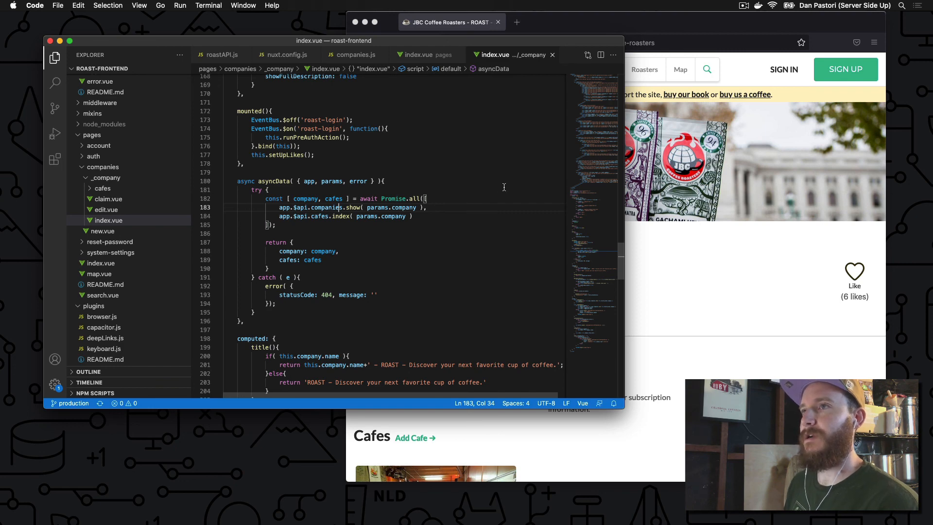
{"action": "mouse_move", "coordinate": [429, 226]}
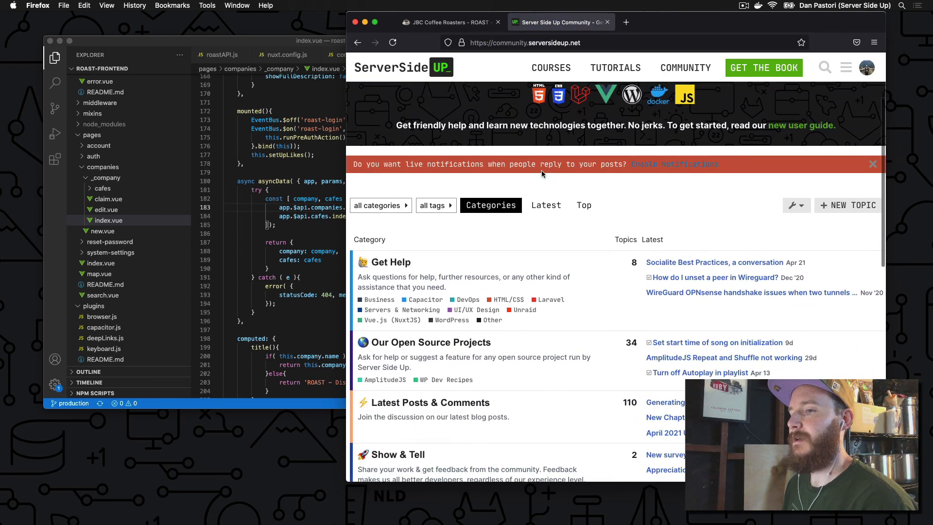
Scroll down the Server Side Up Community forum's category list.
{"action": "scroll", "scroll_direction": "down", "scroll_amount": 3}
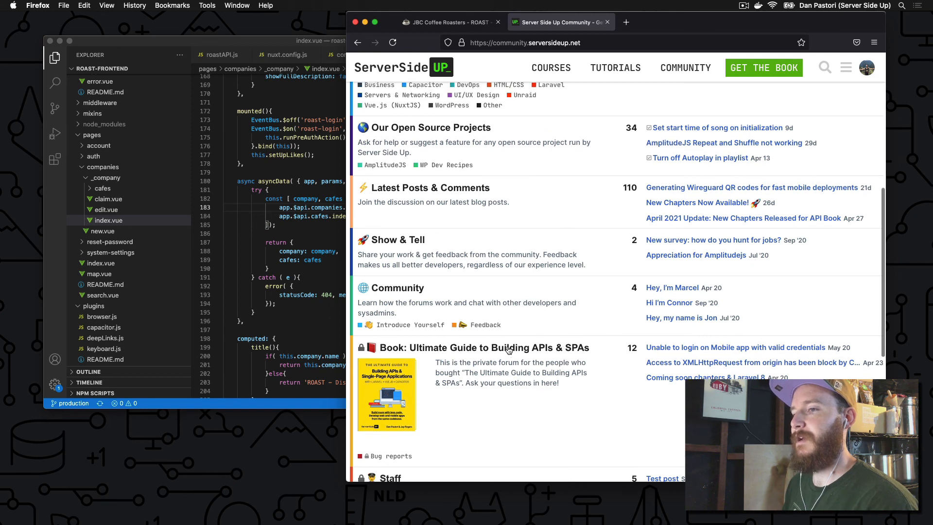
{"action": "mouse_move", "coordinate": [474, 358]}
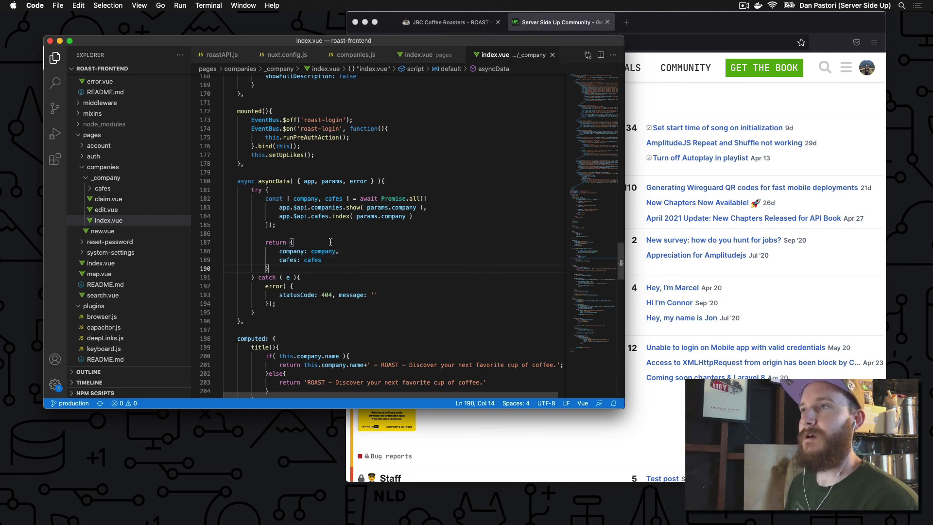
{"action": "mouse_move", "coordinate": [420, 226]}
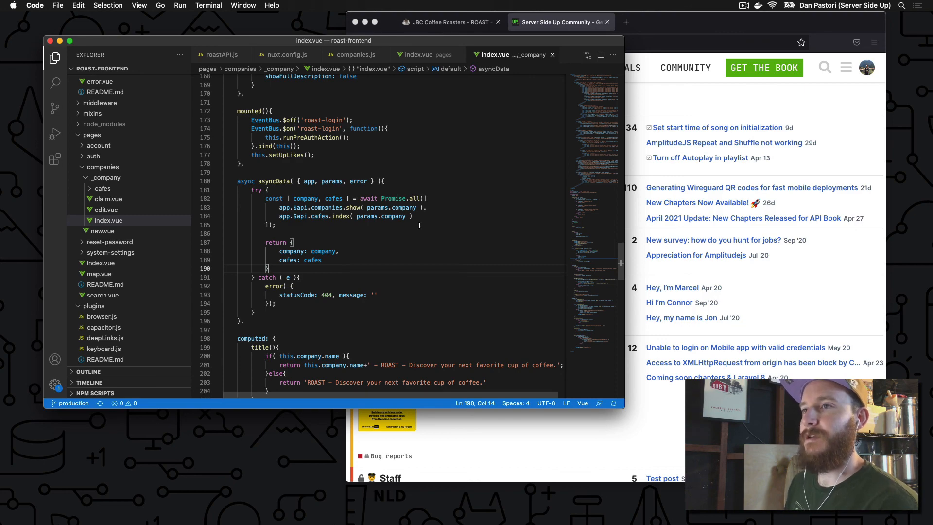